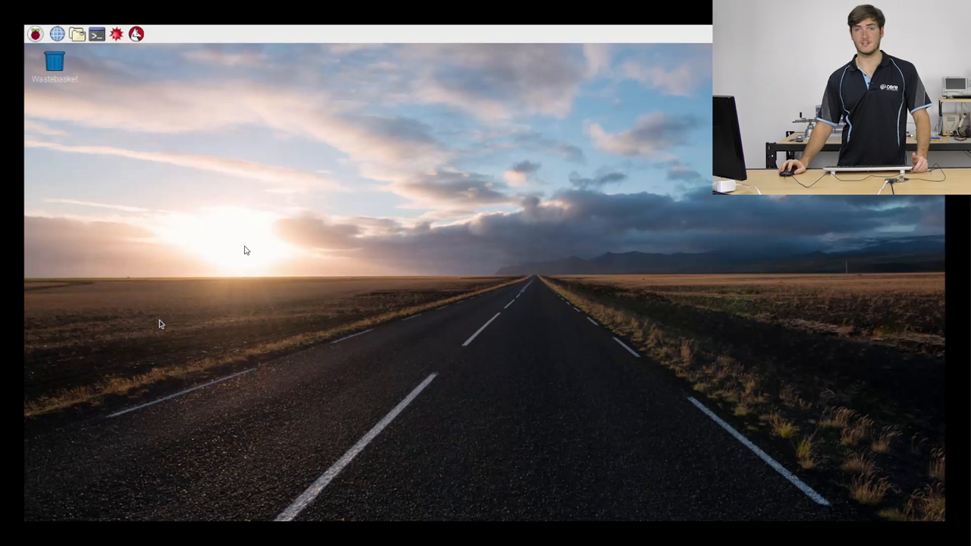
pyautogui.moveTo(223, 337)
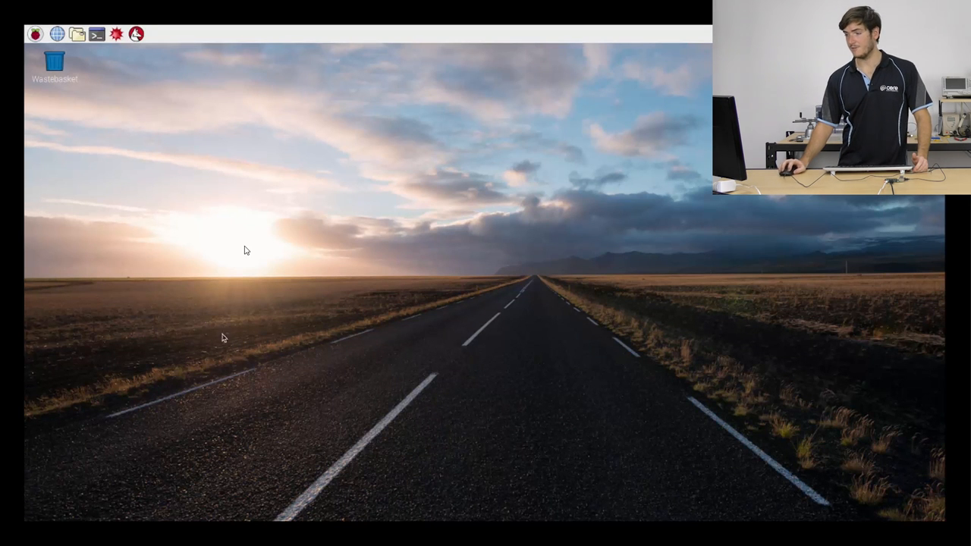
pyautogui.moveTo(319, 280)
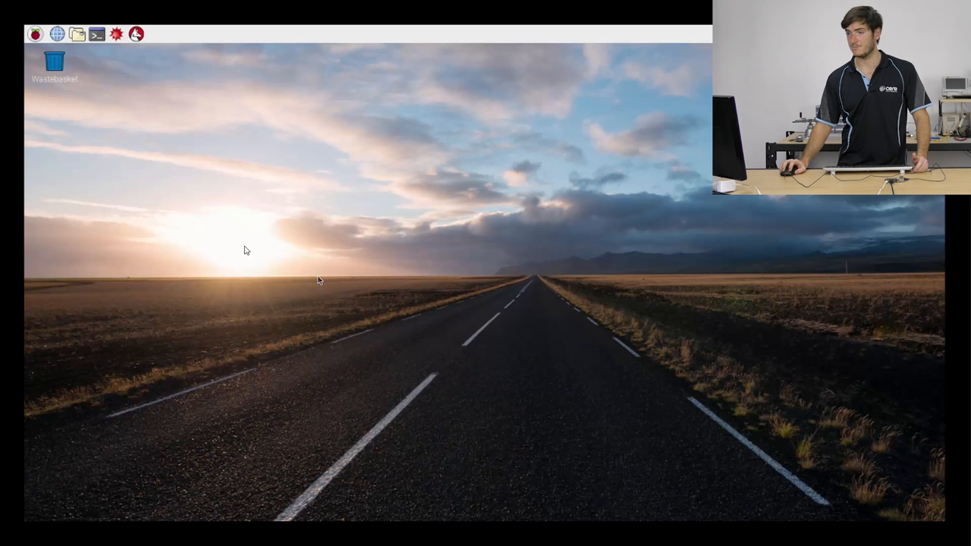
pyautogui.moveTo(116, 134)
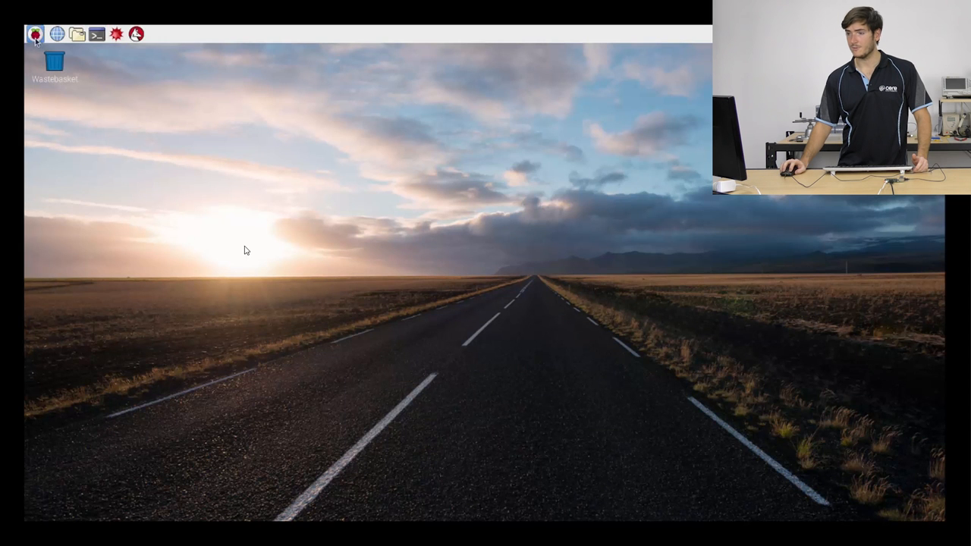
# Expand the Accessories category of the Raspbian application menu
pyautogui.click(35, 33)
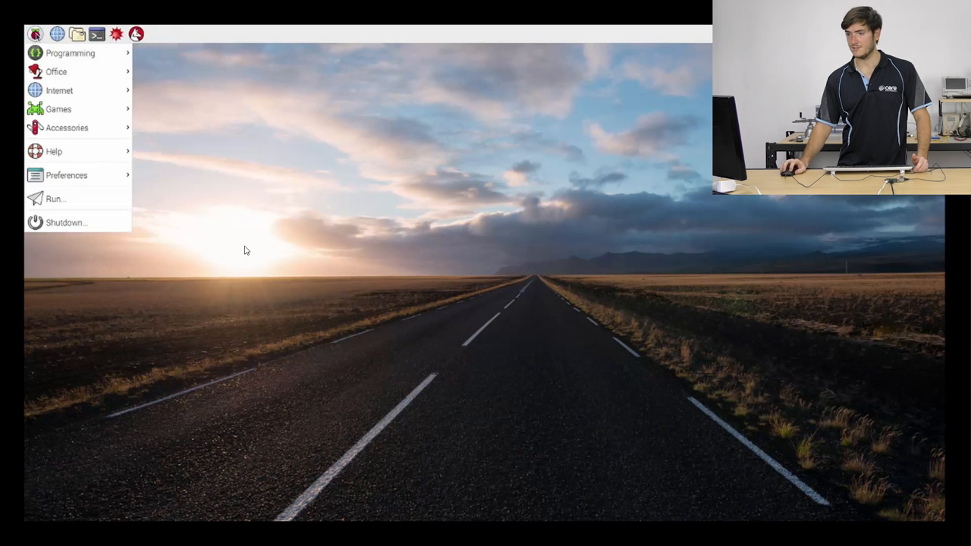
pyautogui.click(67, 127)
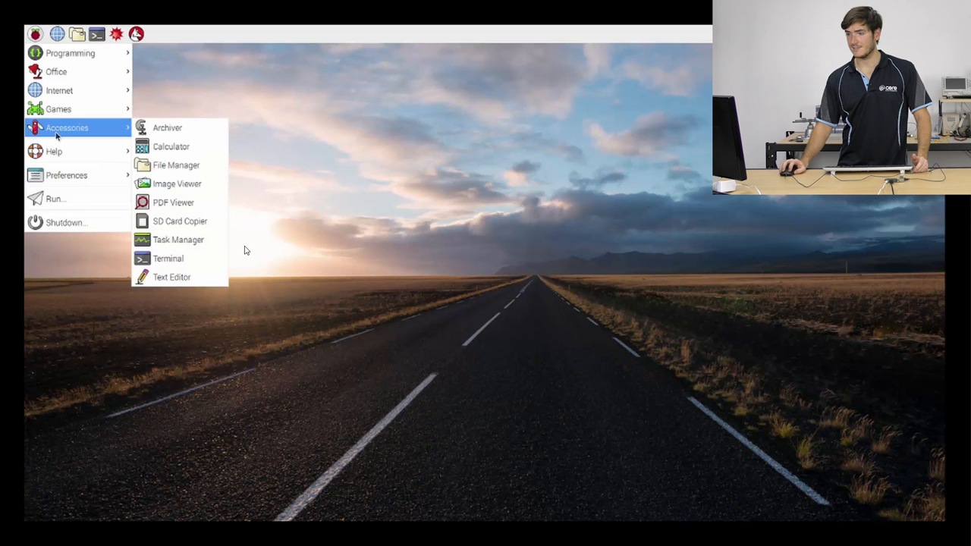
pyautogui.moveTo(167, 258)
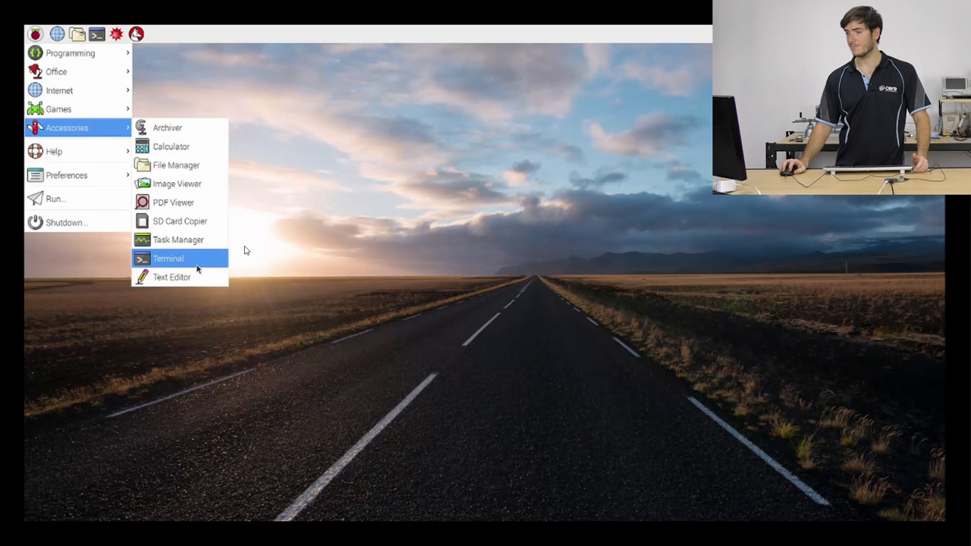
# Launch LXTerminal and run pwd to print the working directory /home/pi
pyautogui.click(166, 258)
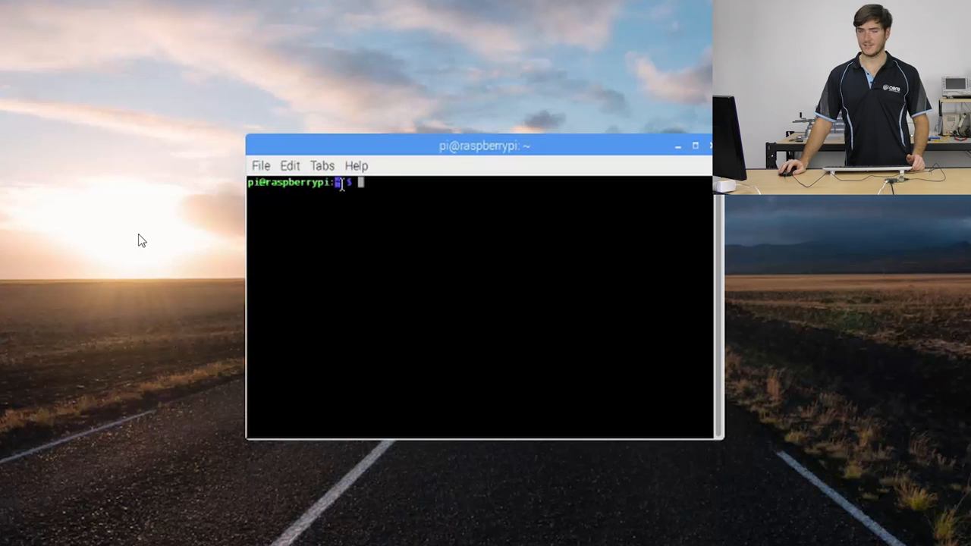
pyautogui.moveTo(352, 205)
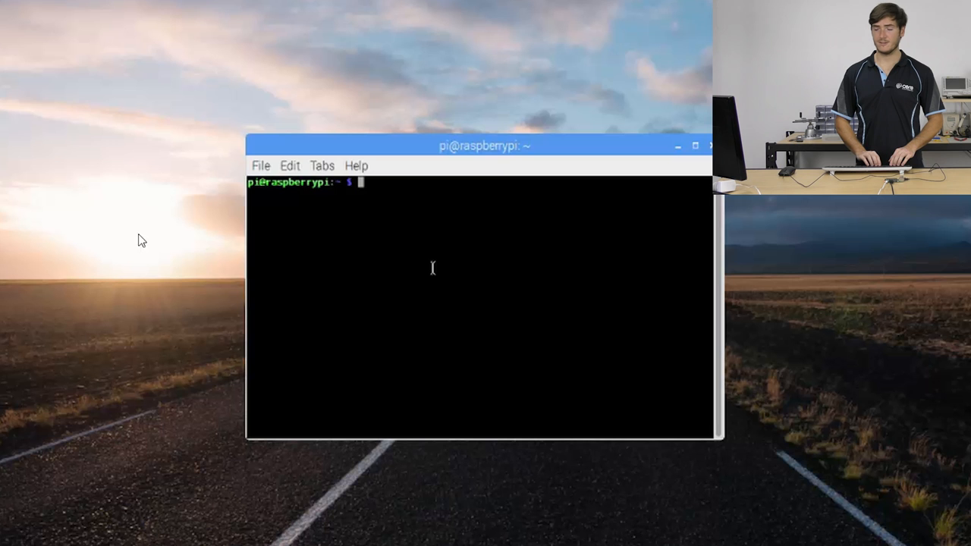
pyautogui.write('p')
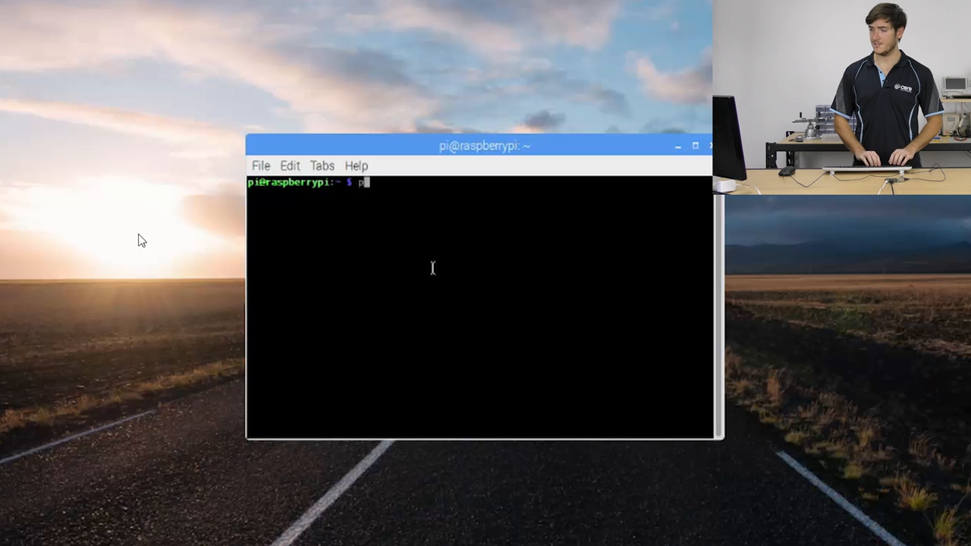
pyautogui.press('Return')
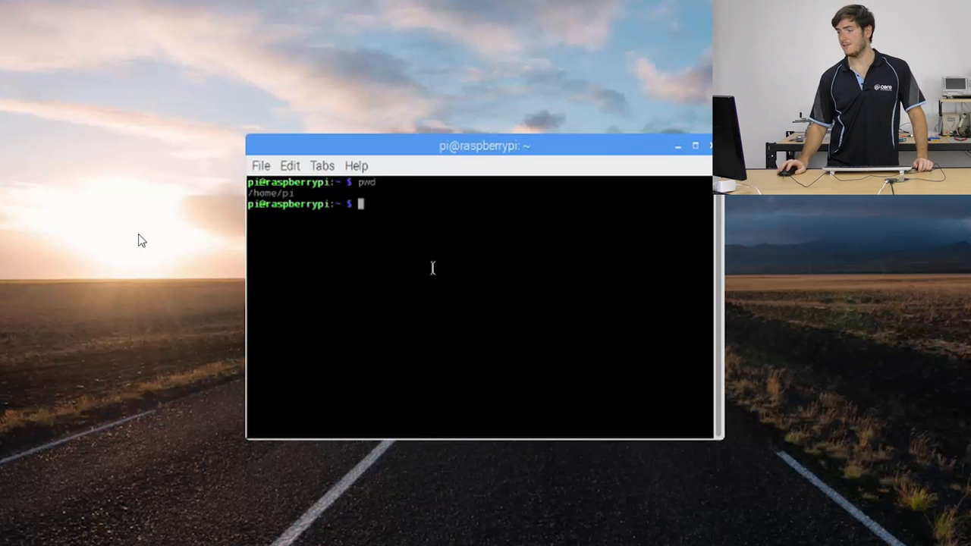
pyautogui.moveTo(300, 255)
pyautogui.write('ls')
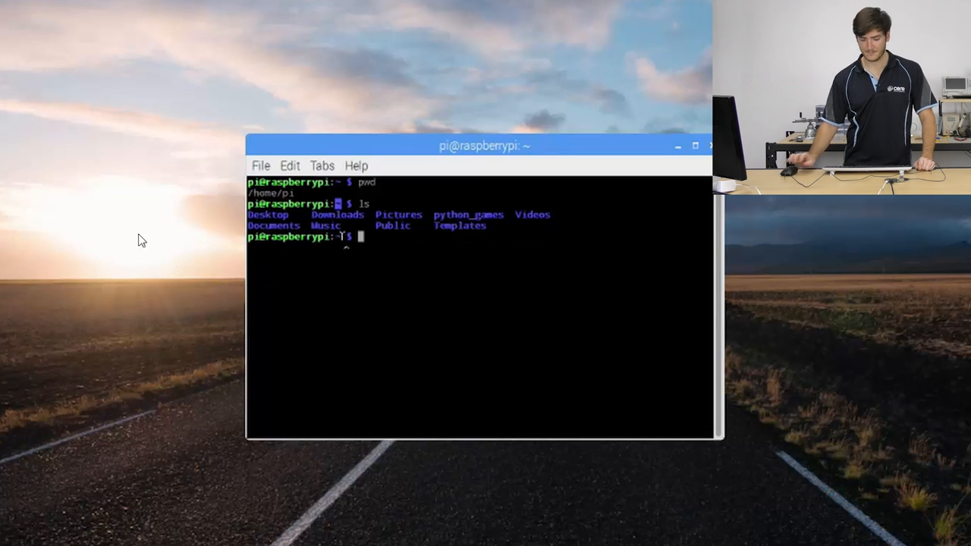
# Run mkdir sandbox to create a sandbox directory in the home folder
pyautogui.press('Return')
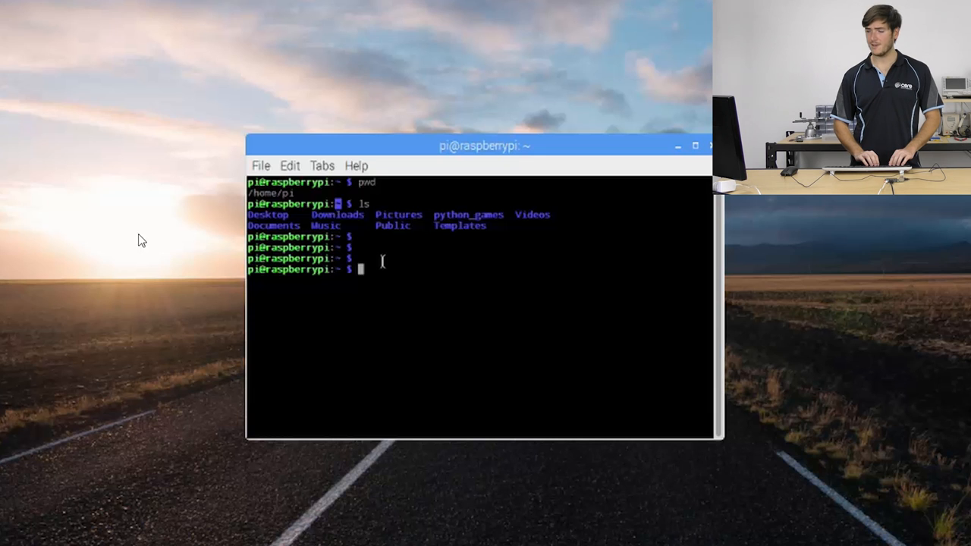
pyautogui.write('mk')
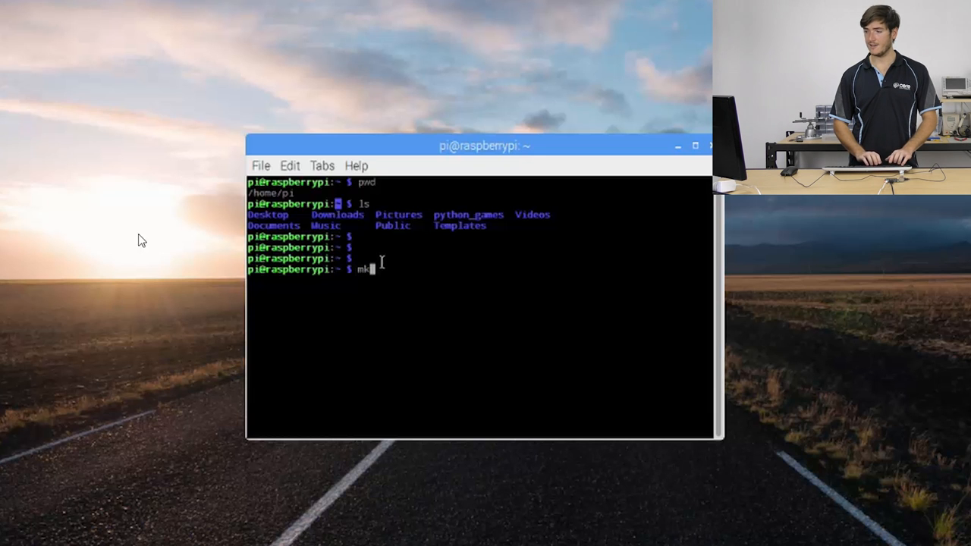
pyautogui.write('dir')
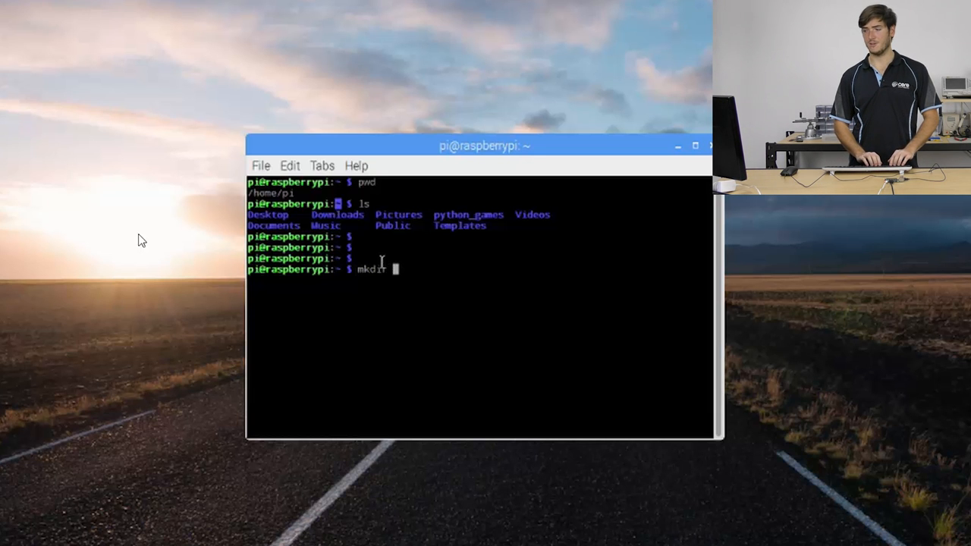
pyautogui.write('sor')
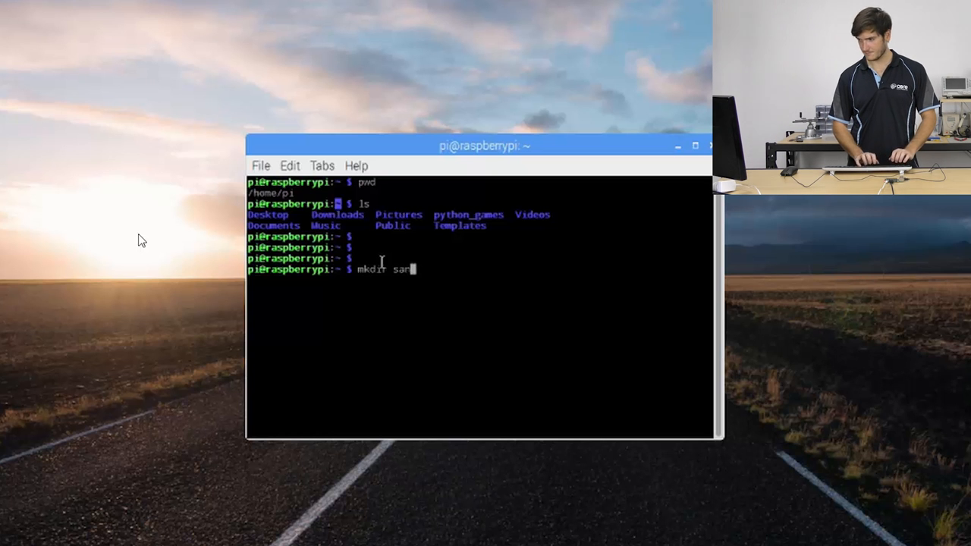
pyautogui.press('Return')
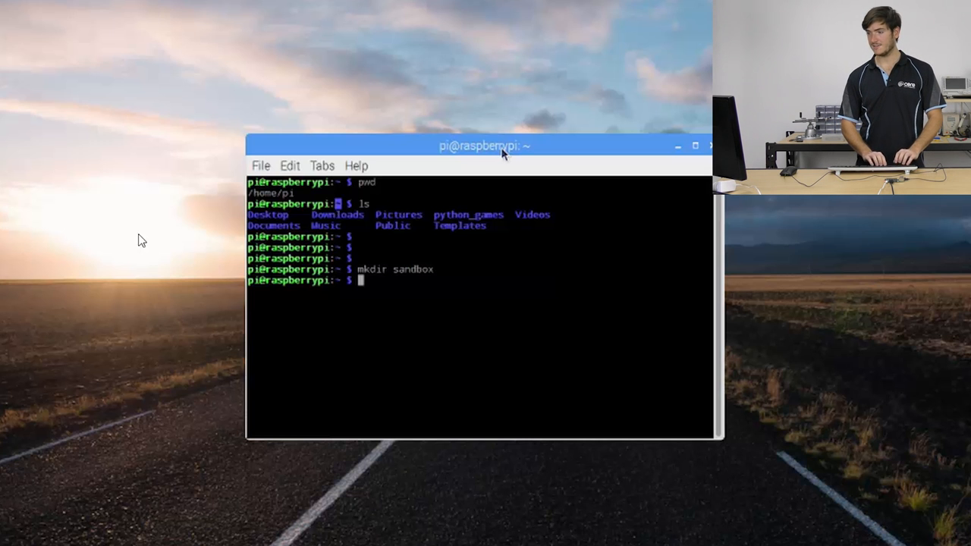
# List the home folder with ls to confirm sandbox now appears
pyautogui.press('Return')
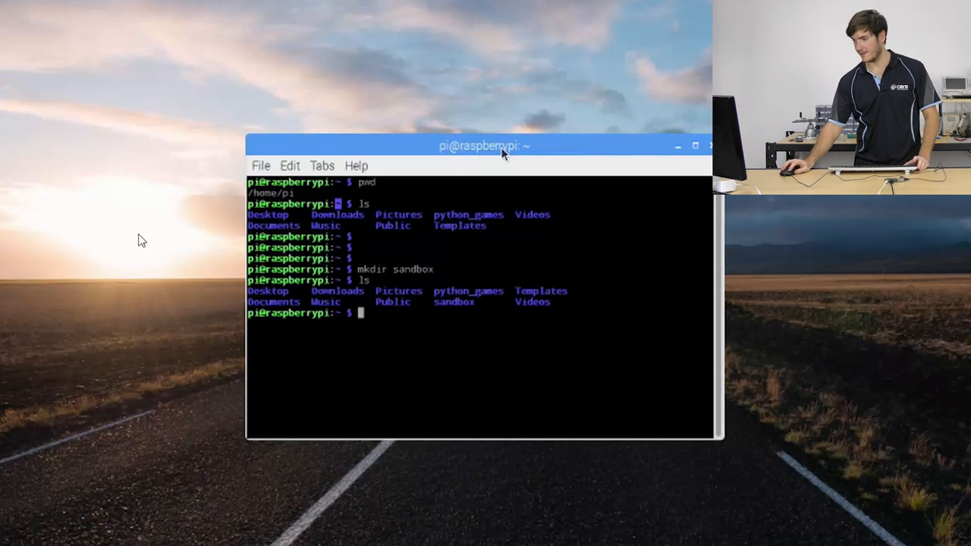
pyautogui.doubleClick(454, 300)
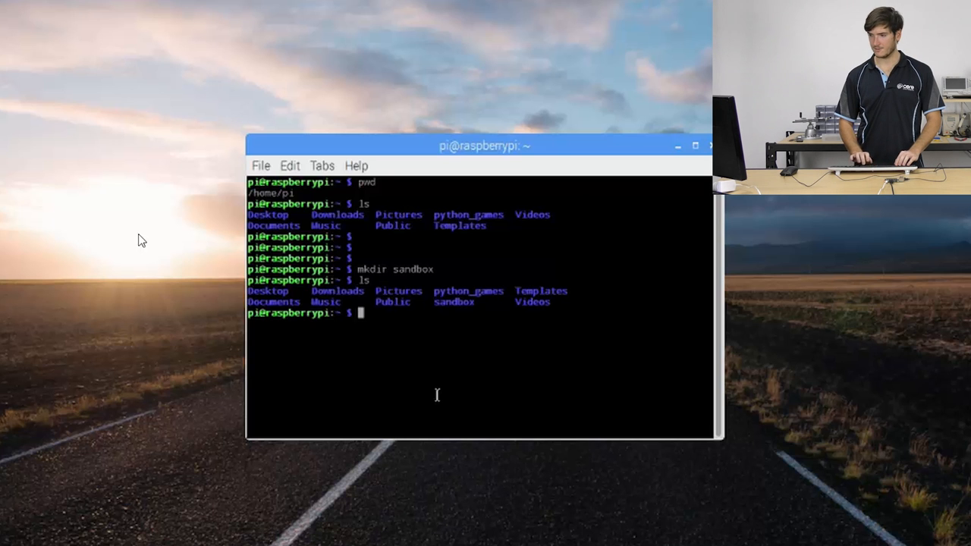
# Create test_1 inside sandbox using the relative path mkdir sandbox/test_1
pyautogui.press('Return')
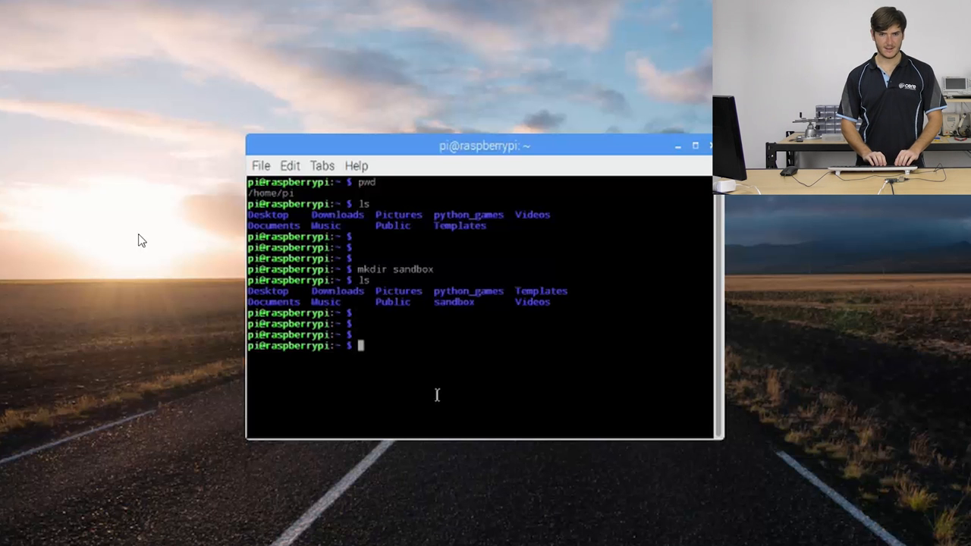
pyautogui.write('m')
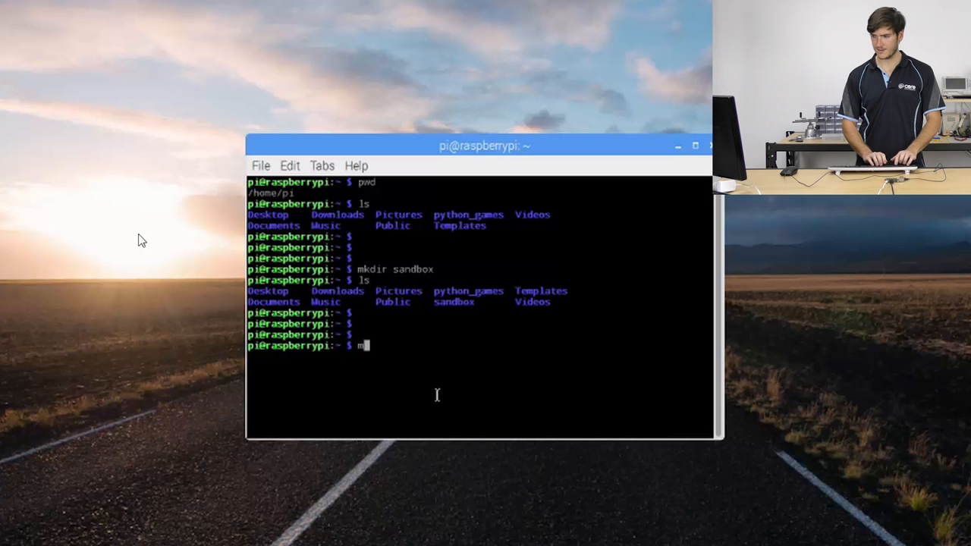
pyautogui.write('kdir te')
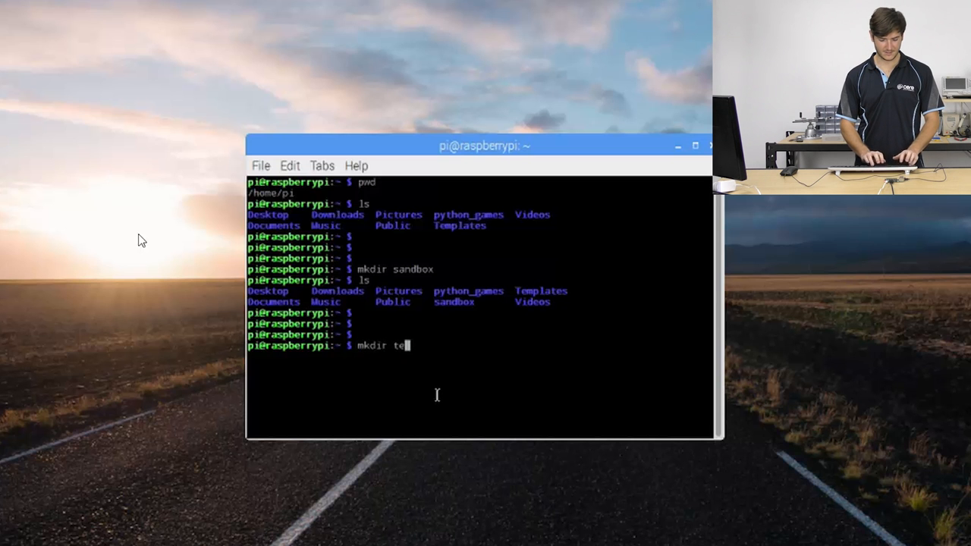
pyautogui.press('Return')
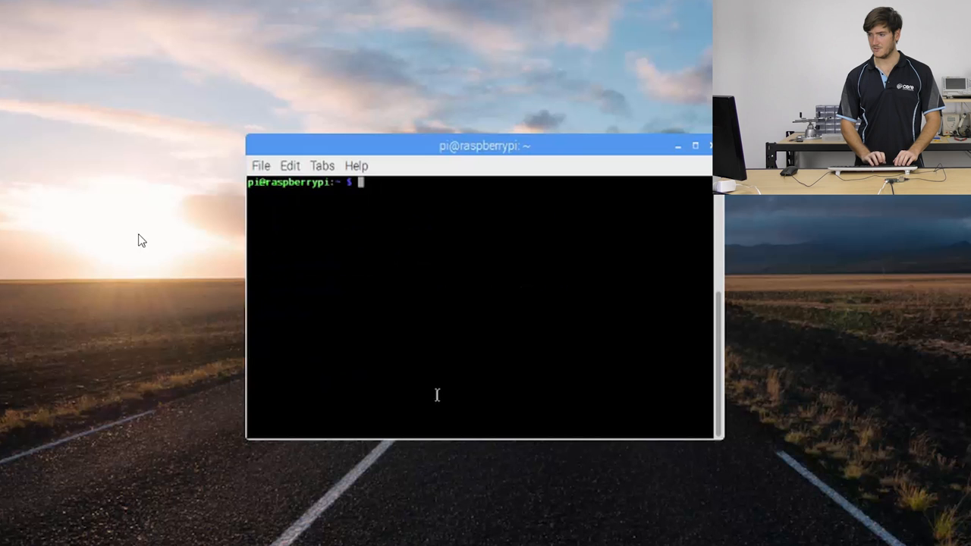
pyautogui.write('mkdir')
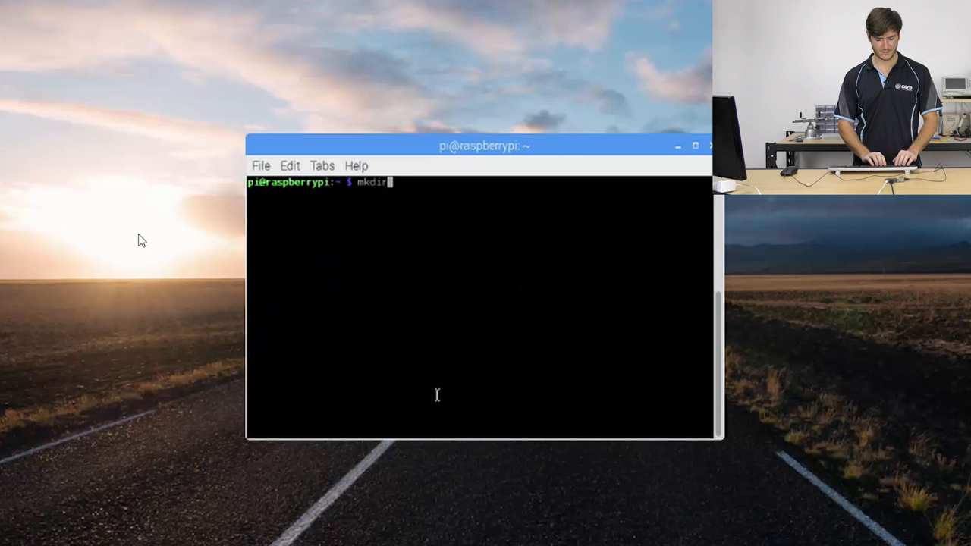
pyautogui.write('" "')
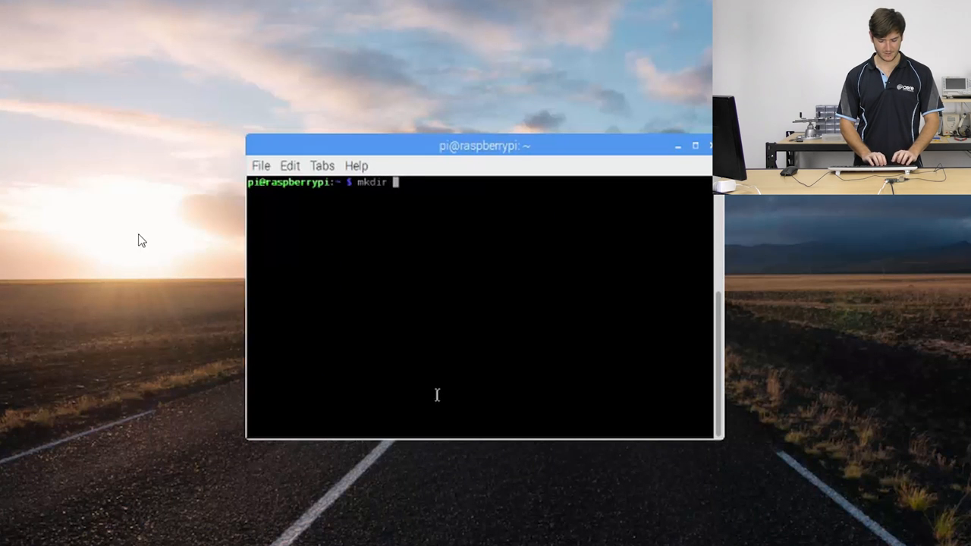
pyautogui.write('sandbox/')
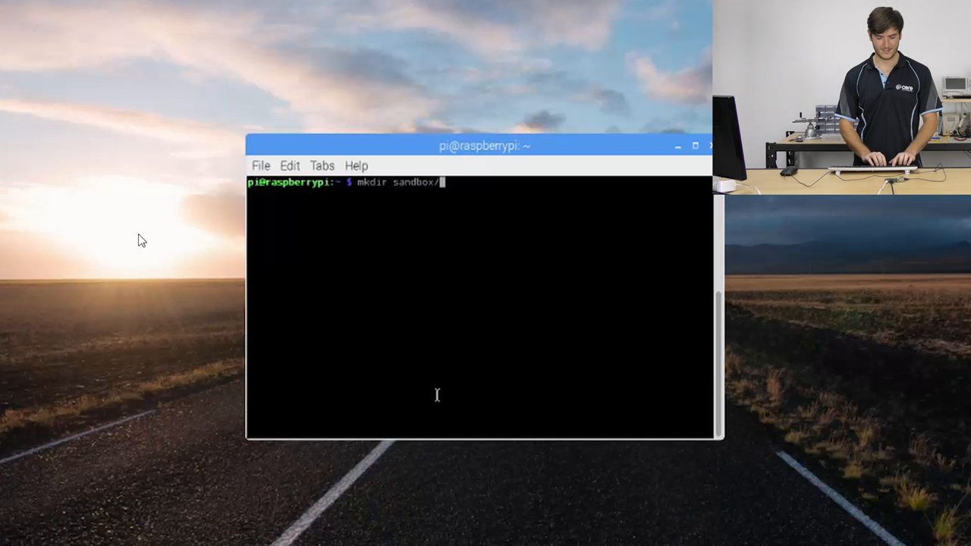
pyautogui.write('test_')
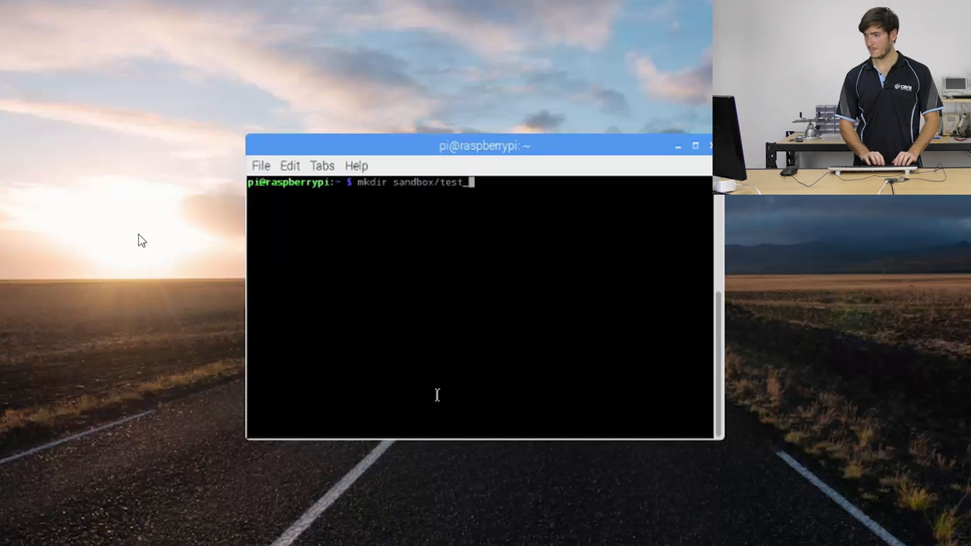
pyautogui.press('Return')
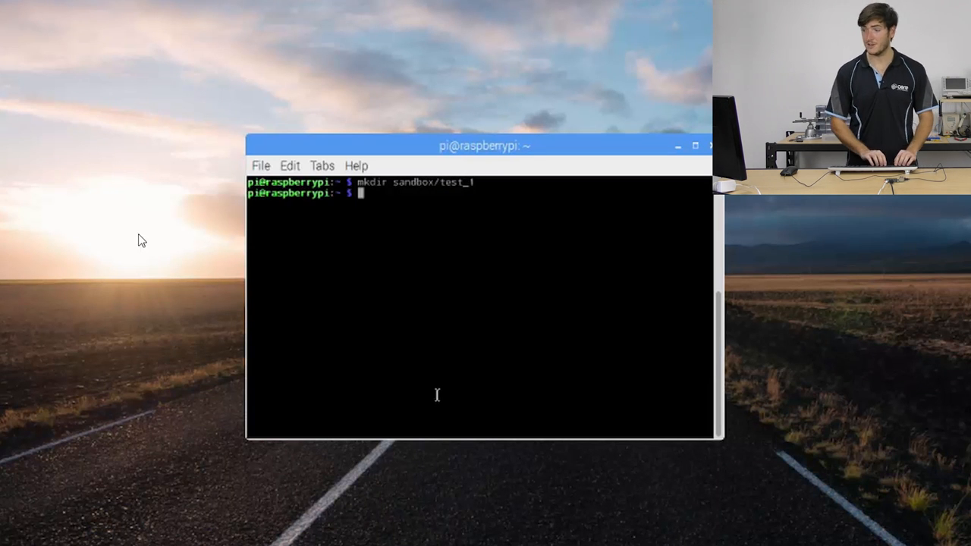
# Create test_2 using the absolute path mkdir /home/pi/sandbox/test_2
pyautogui.write('m')
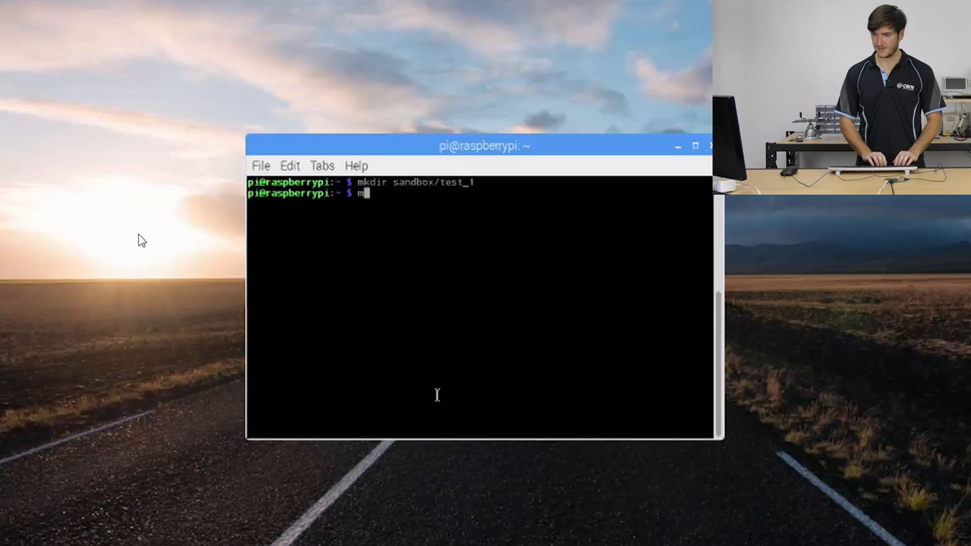
pyautogui.write('kdir')
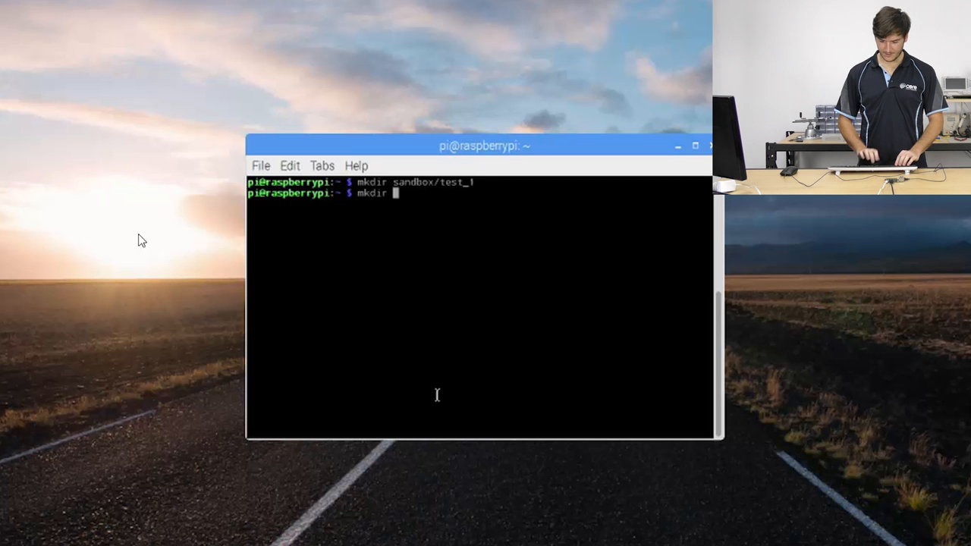
pyautogui.write('/')
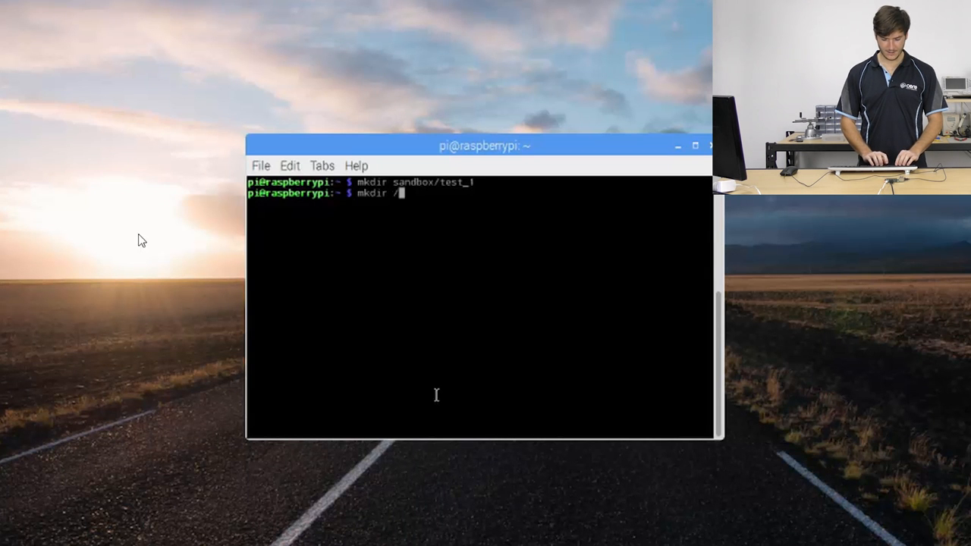
pyautogui.write('home/')
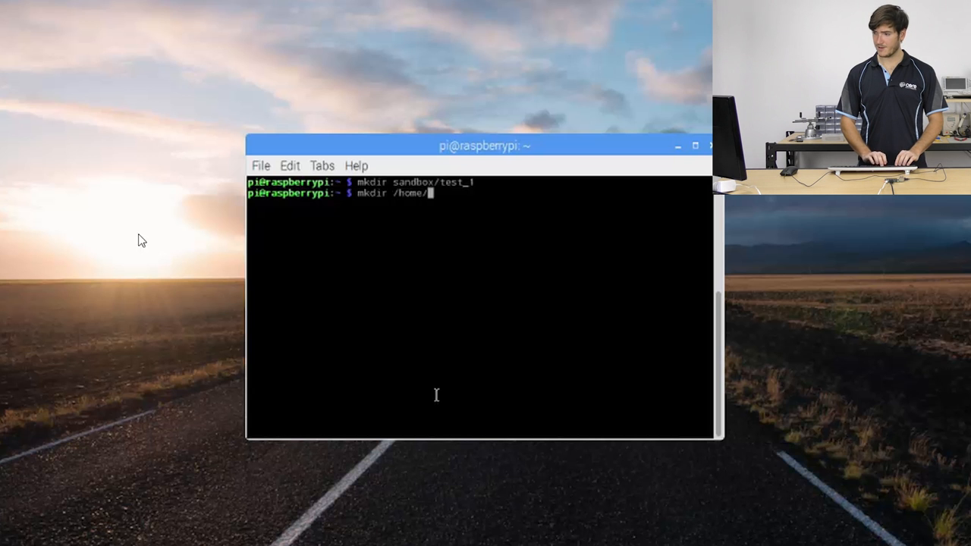
pyautogui.write('pi/sa')
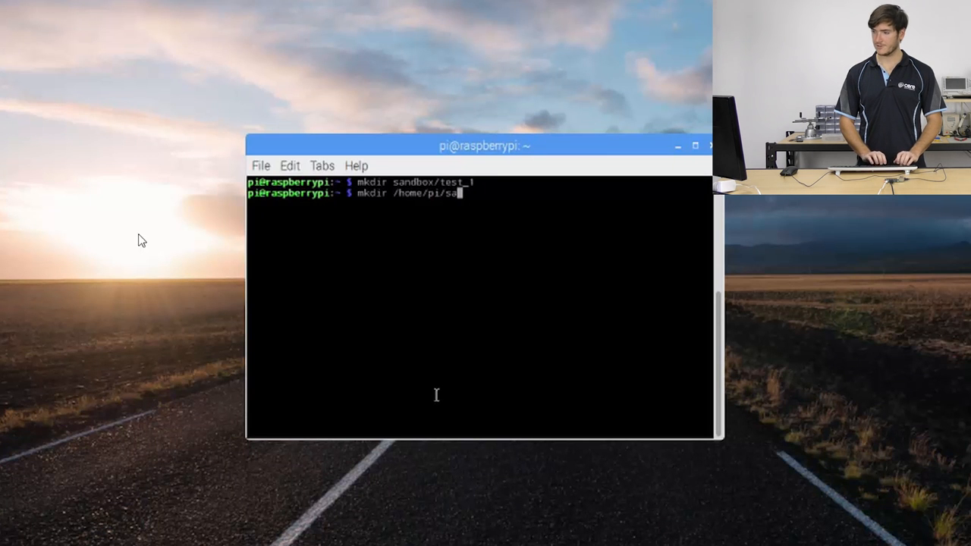
pyautogui.write('ndbox/test')
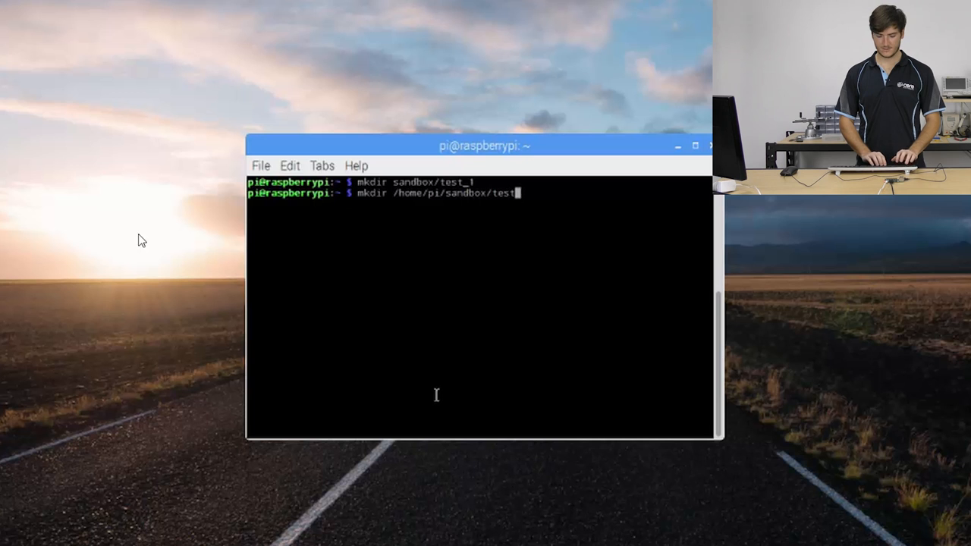
pyautogui.write('2')
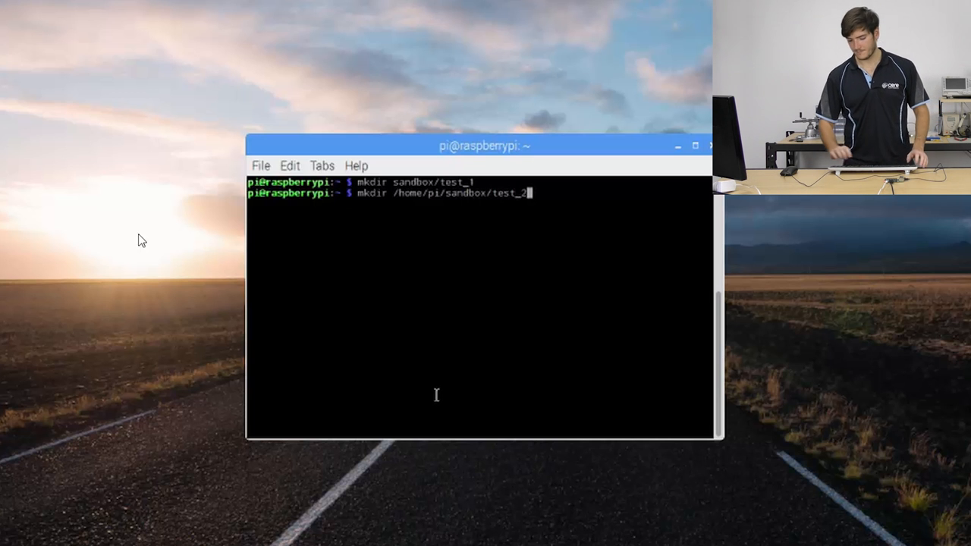
pyautogui.press('Return')
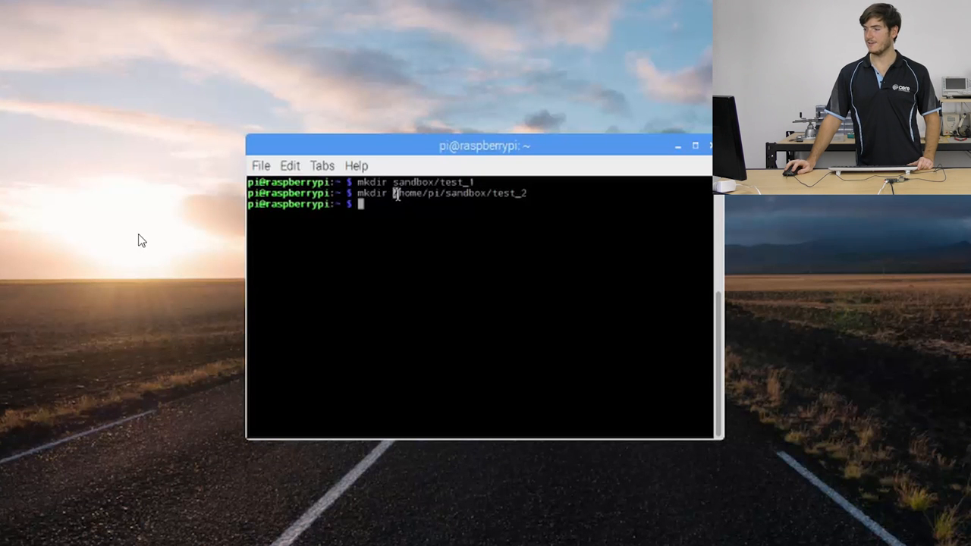
pyautogui.doubleClick(408, 193)
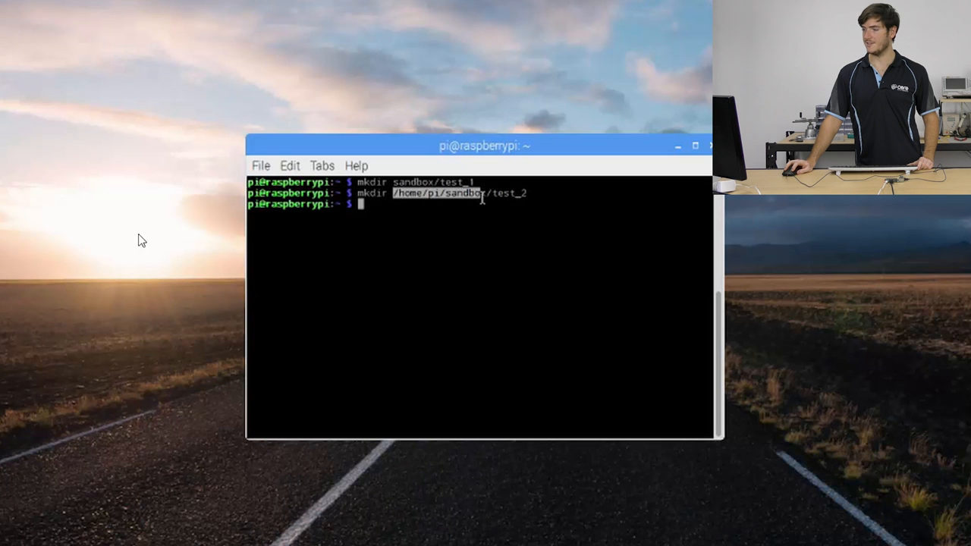
pyautogui.doubleClick(504, 192)
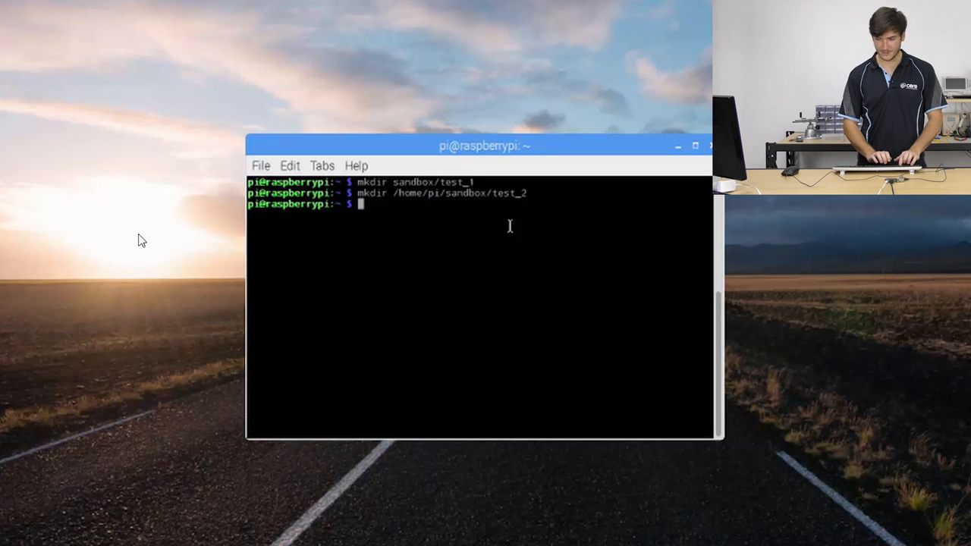
# Create test_3 using the home shortcut mkdir ~/sandbox/test_3
pyautogui.write('mkdir')
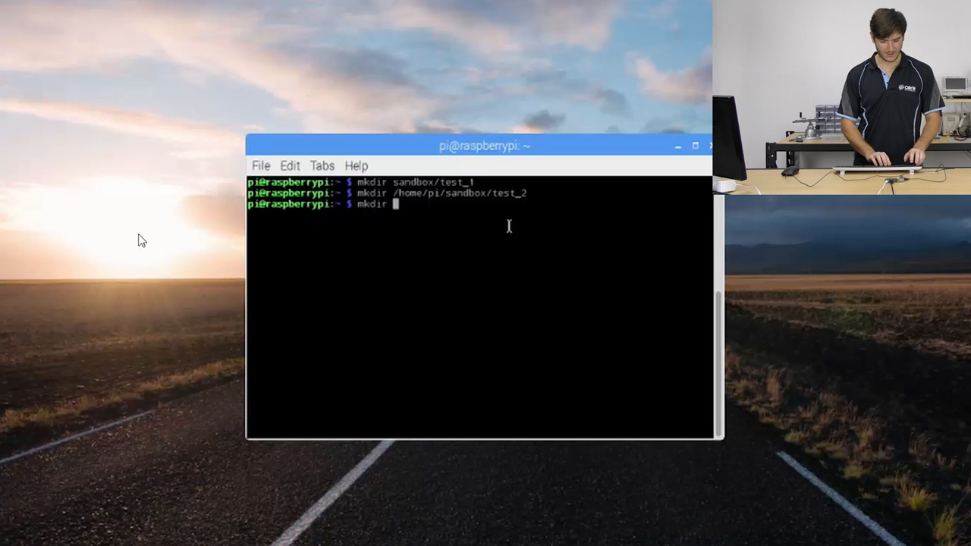
pyautogui.write('~')
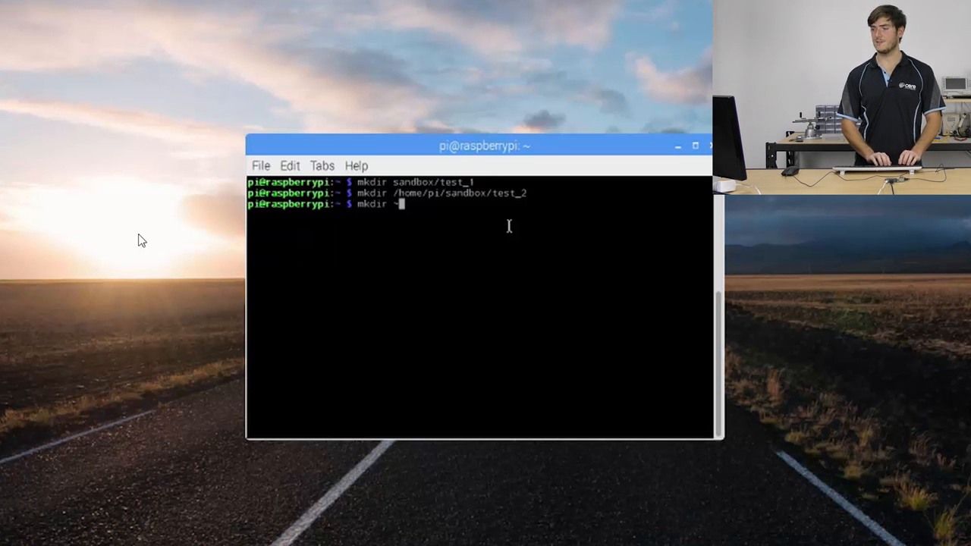
pyautogui.write('~/sandbox/')
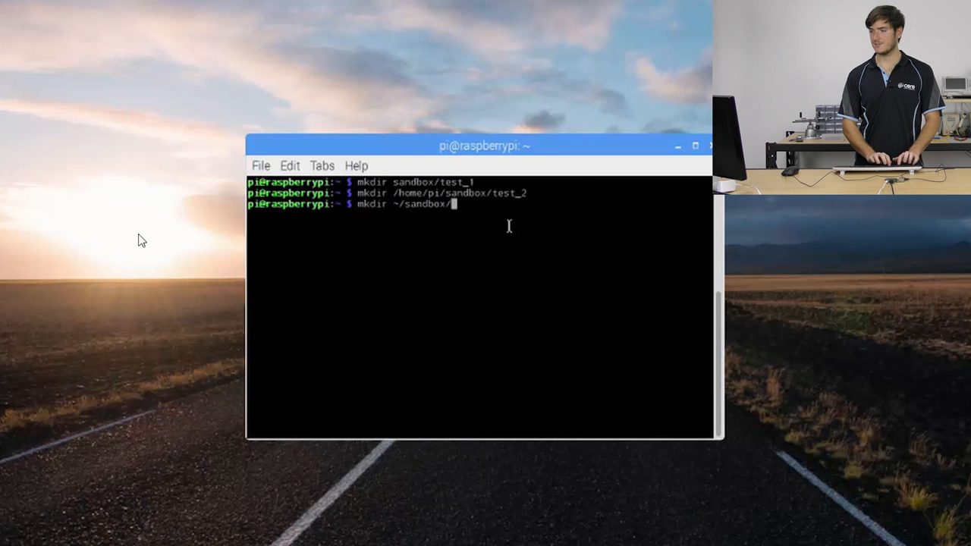
pyautogui.write('test_3')
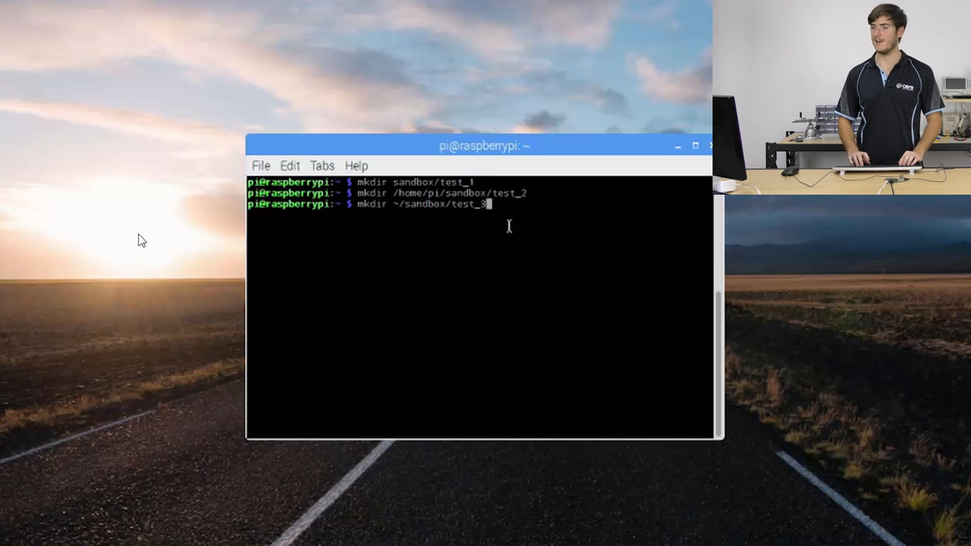
pyautogui.press('Return')
pyautogui.write('ls')
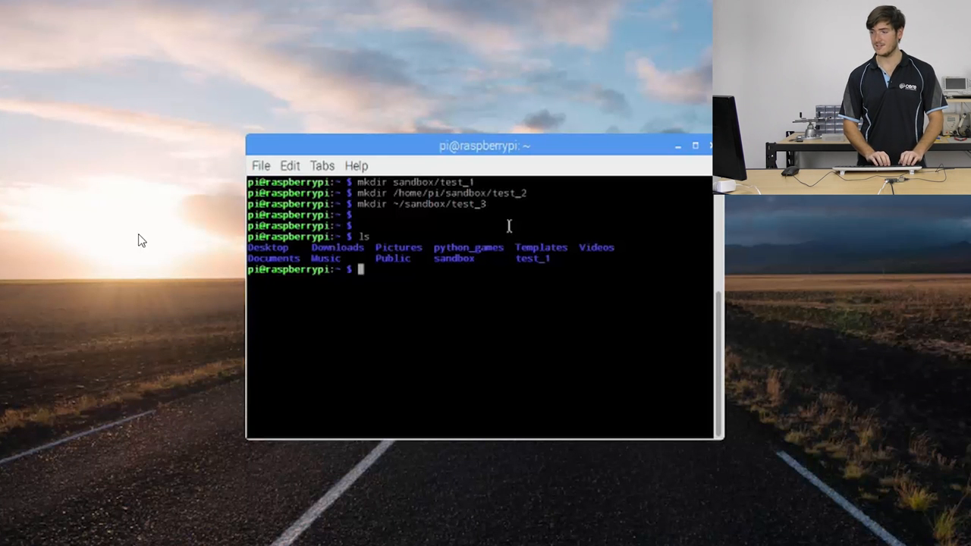
# Change into the sandbox directory with cd sandbox, noting the ~/sandbox prompt
pyautogui.write('cd')
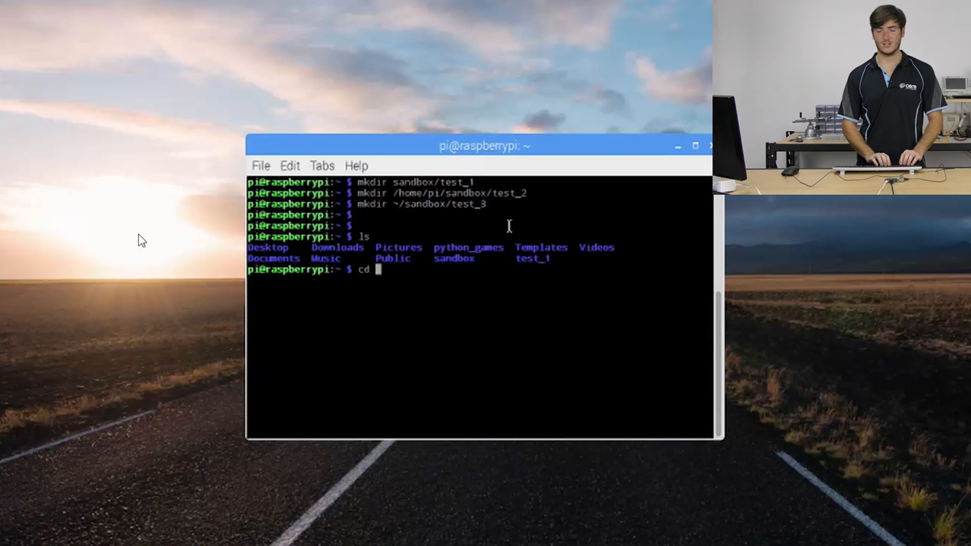
pyautogui.write('sand')
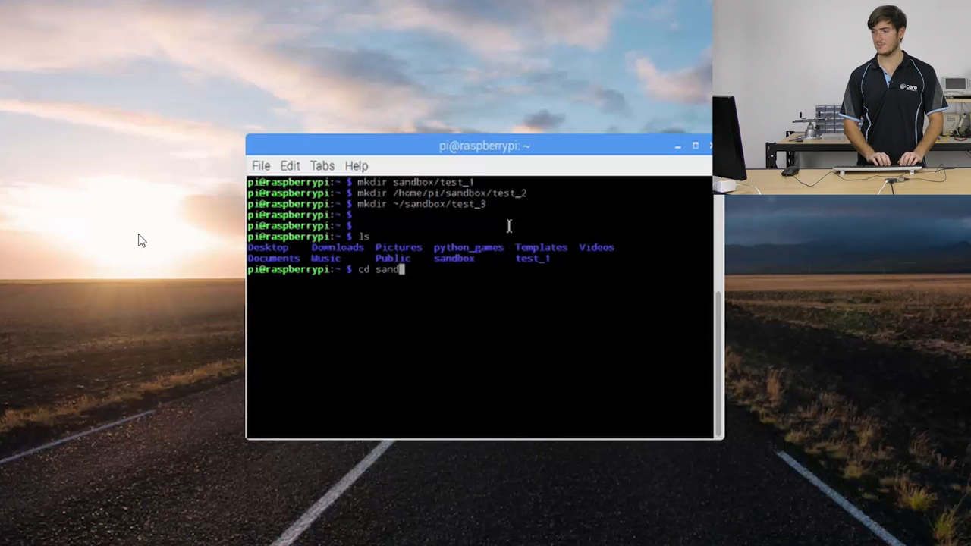
pyautogui.press('Return')
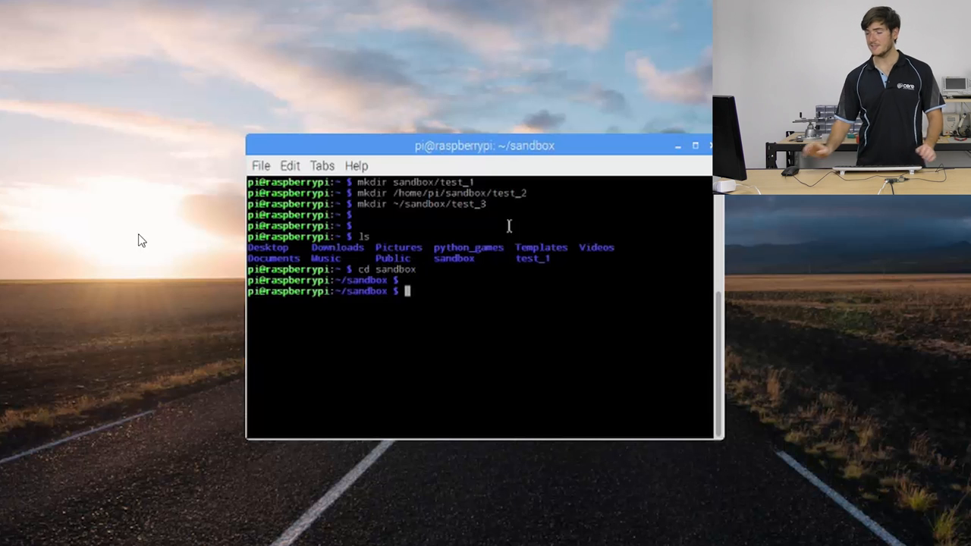
pyautogui.press('Return')
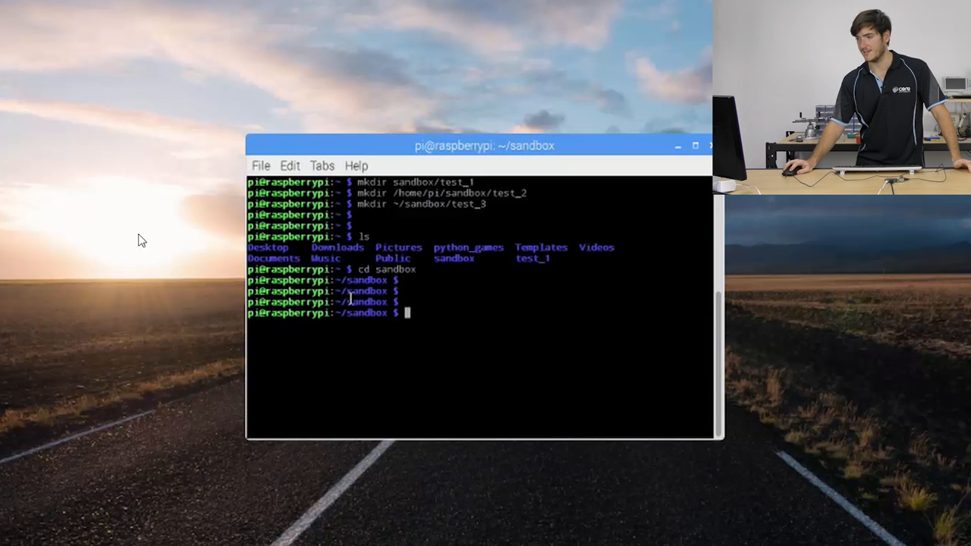
pyautogui.doubleClick(368, 279)
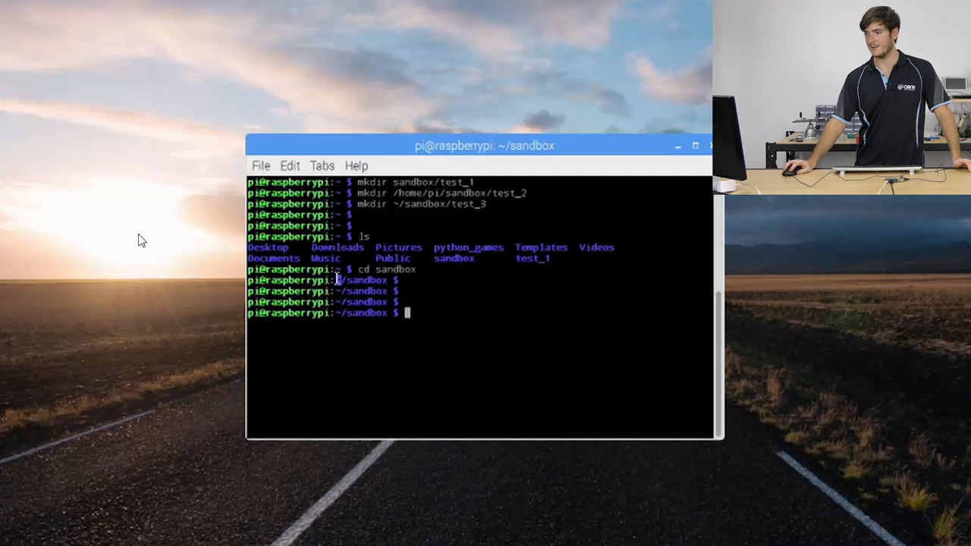
pyautogui.moveTo(425, 322)
pyautogui.write('ls')
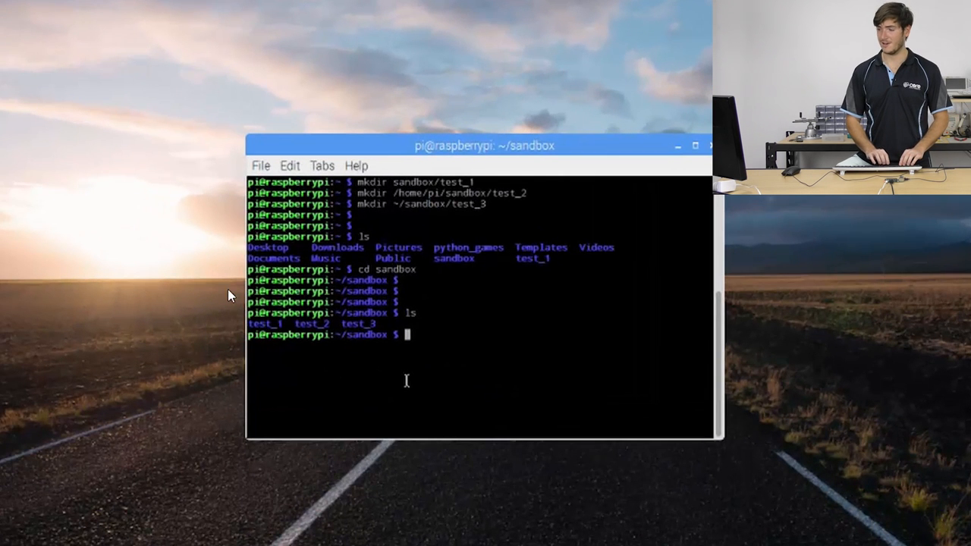
pyautogui.press('Return')
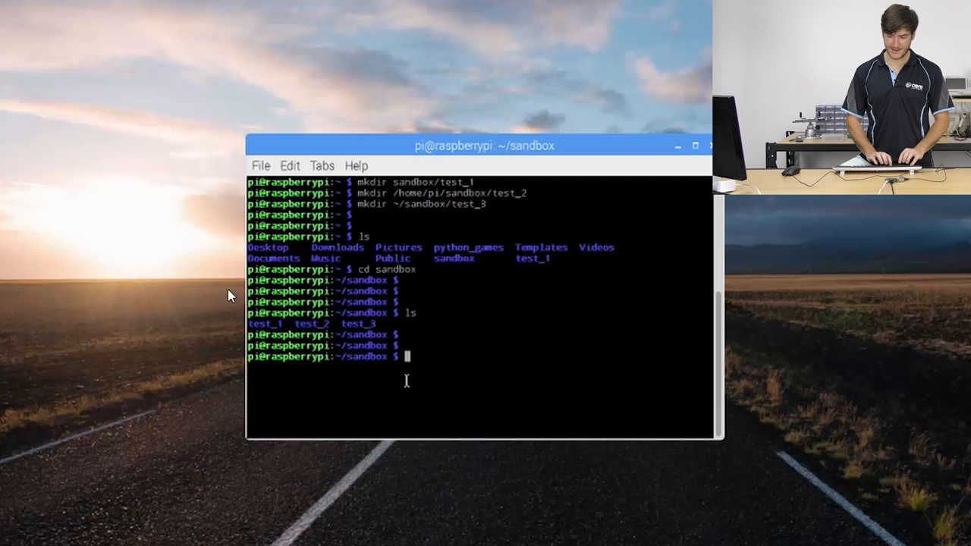
# Launch nano and write Hello world! into the new buffer
pyautogui.write('nano')
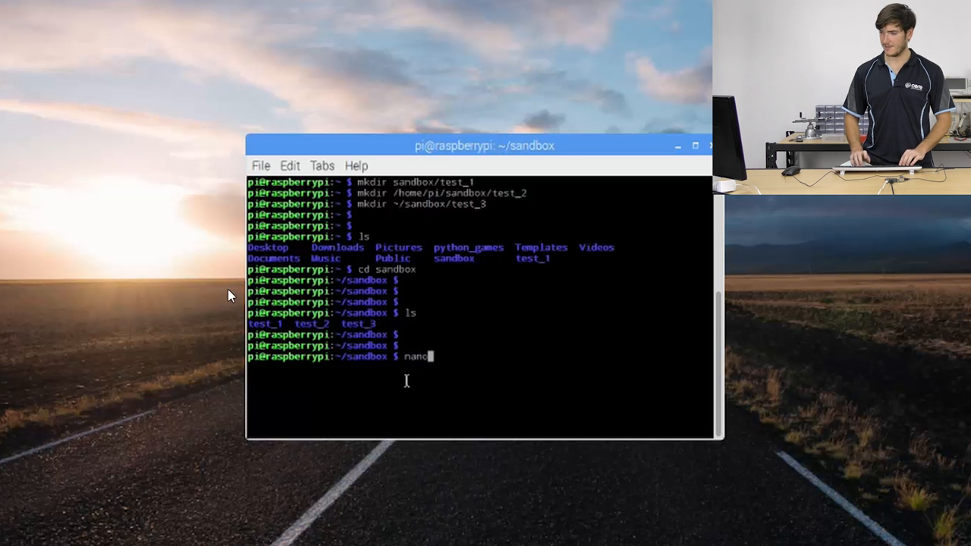
pyautogui.press('Return')
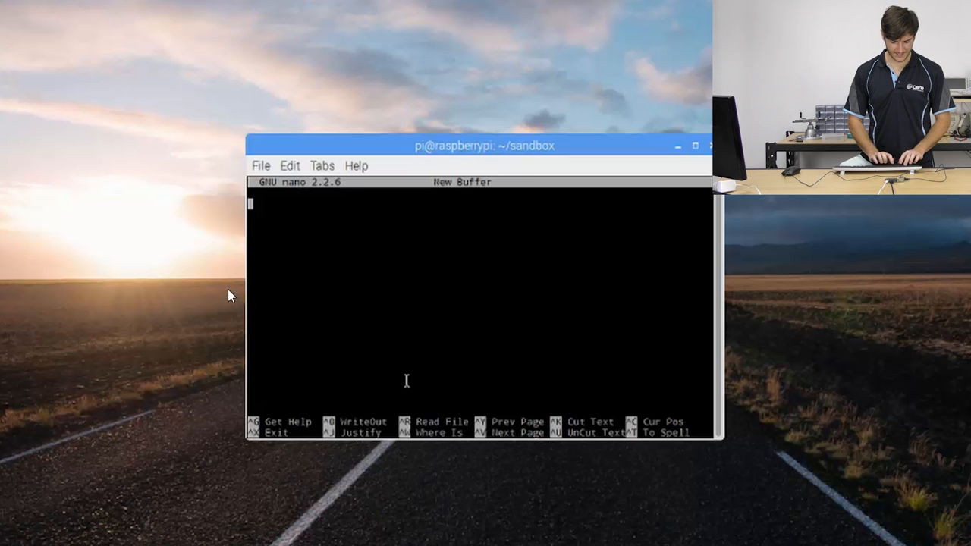
pyautogui.write('Hello w')
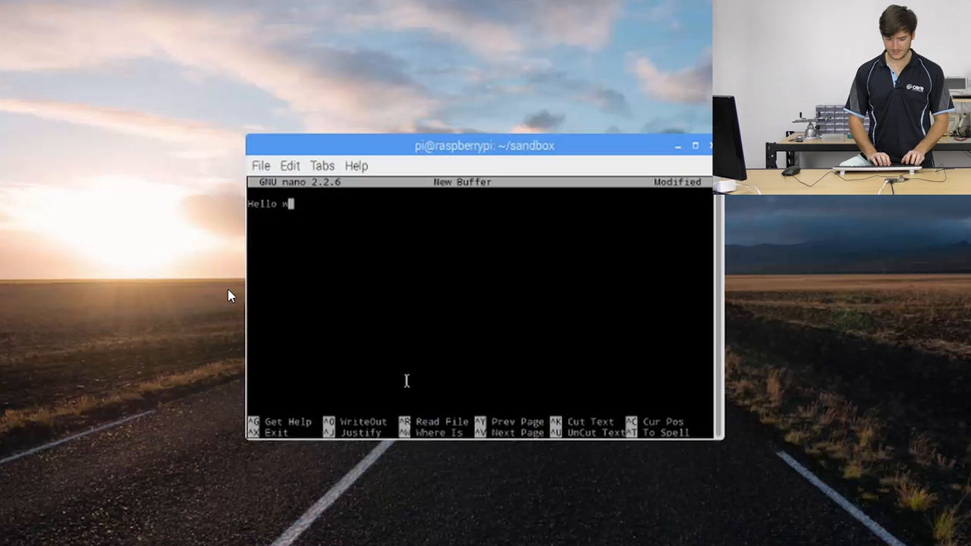
pyautogui.write('orld!')
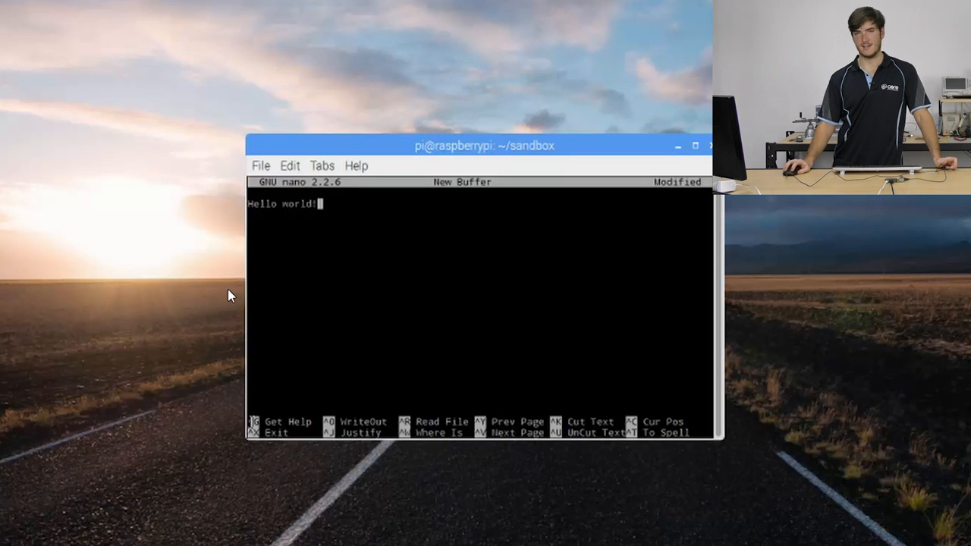
pyautogui.moveTo(265, 443)
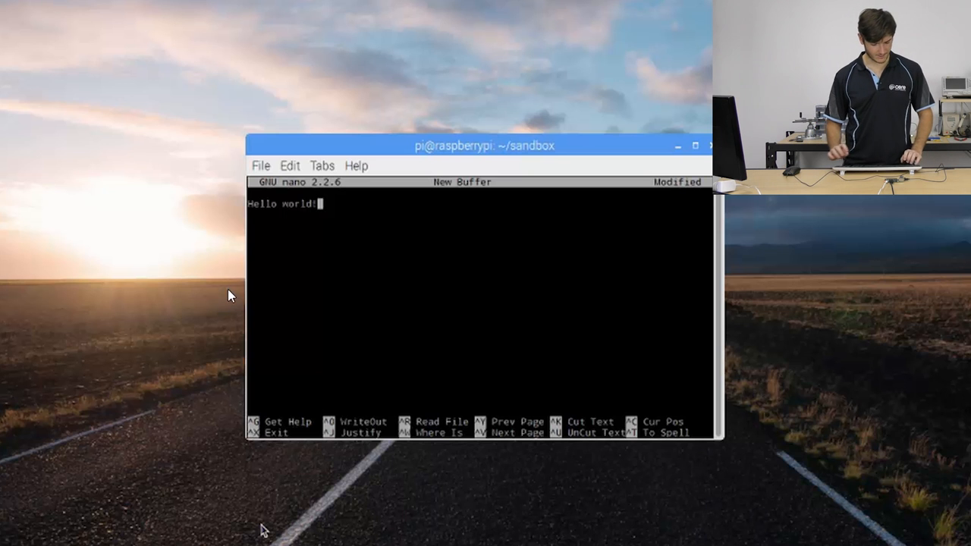
# Exit nano with Ctrl+X, saving the buffer under the name test_1/textfile
pyautogui.press('ctrl+x')
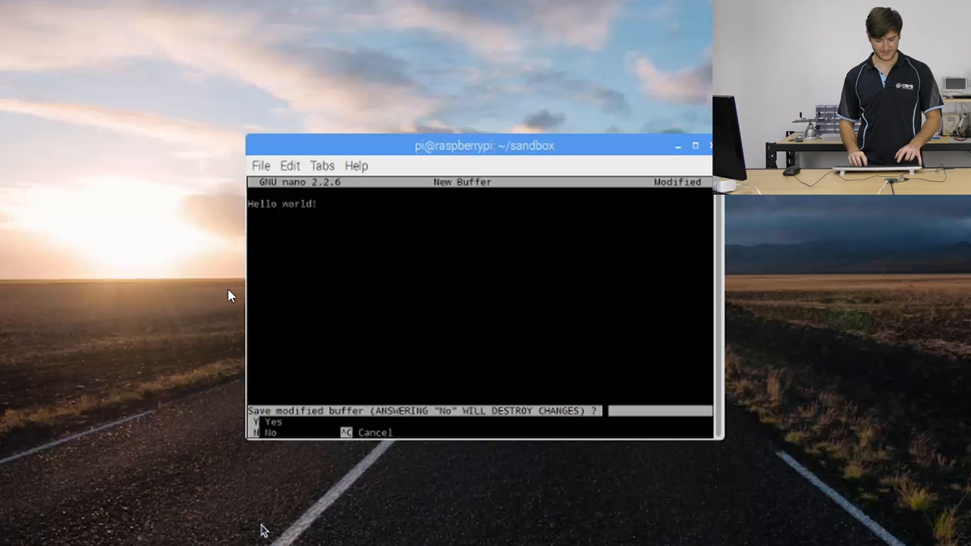
pyautogui.press('y')
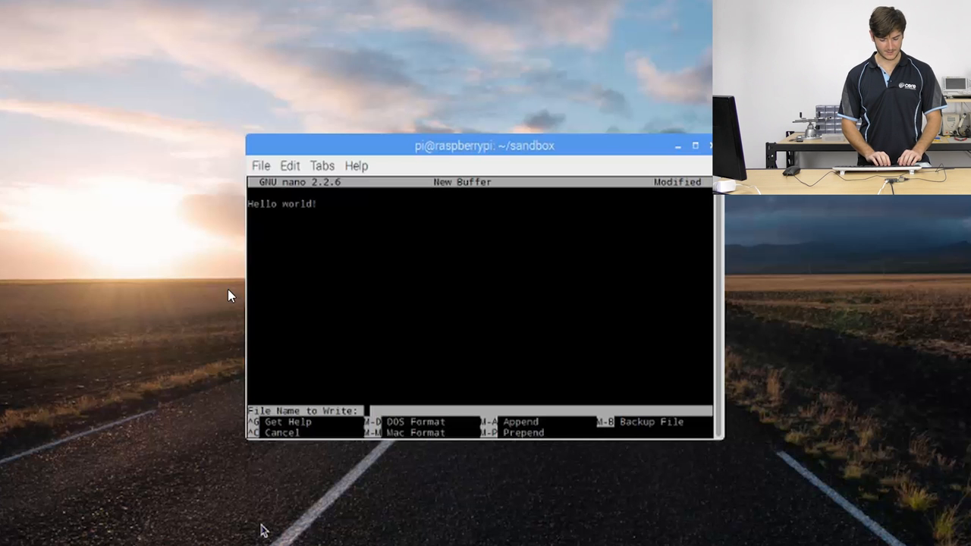
pyautogui.write('test_')
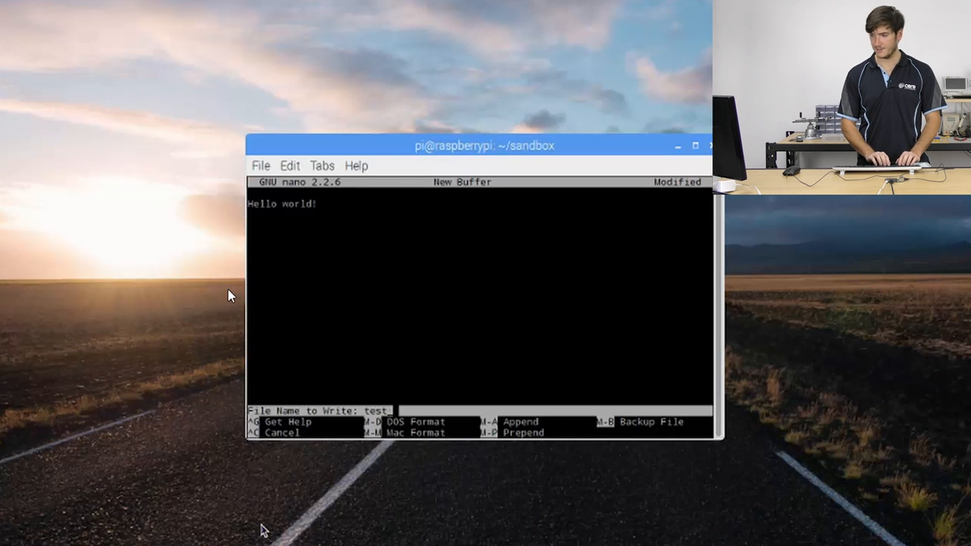
pyautogui.write('1/')
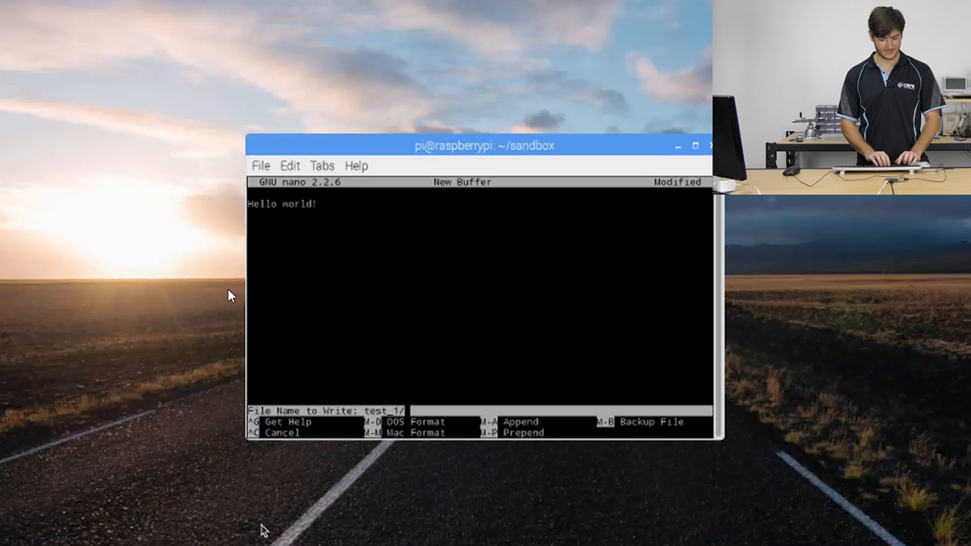
pyautogui.write('textf1')
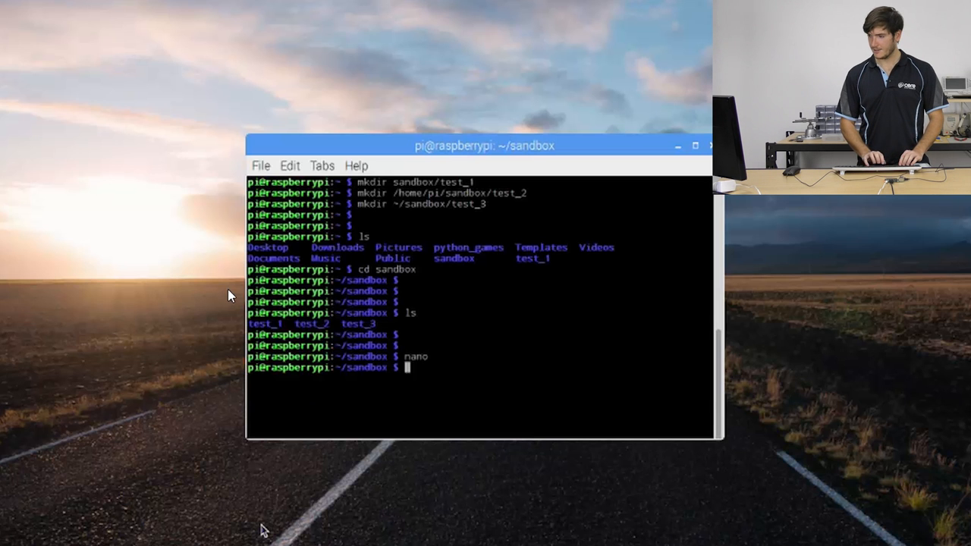
# Confirm the save, then cd into test_1 and see textfile listed
pyautogui.press('Return')
pyautogui.write('ls')
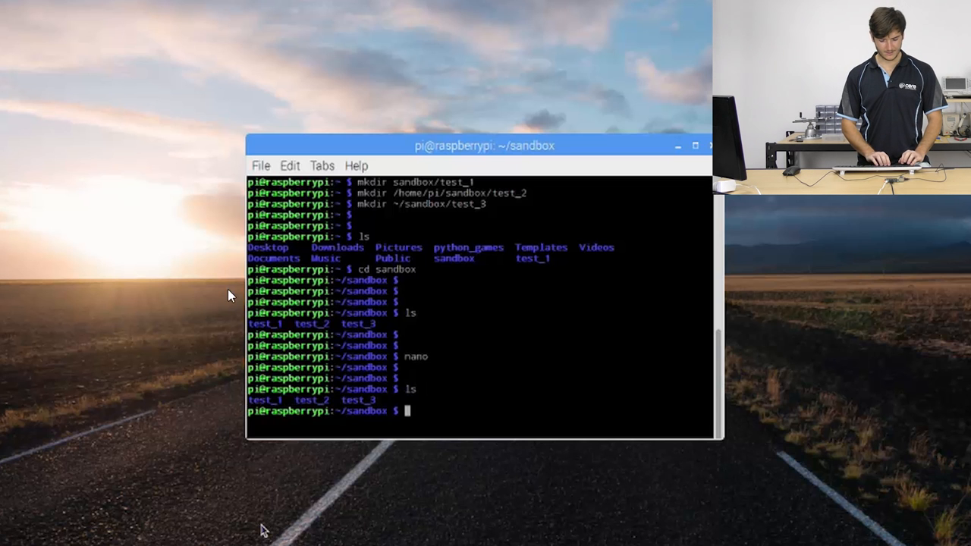
pyautogui.write('cd')
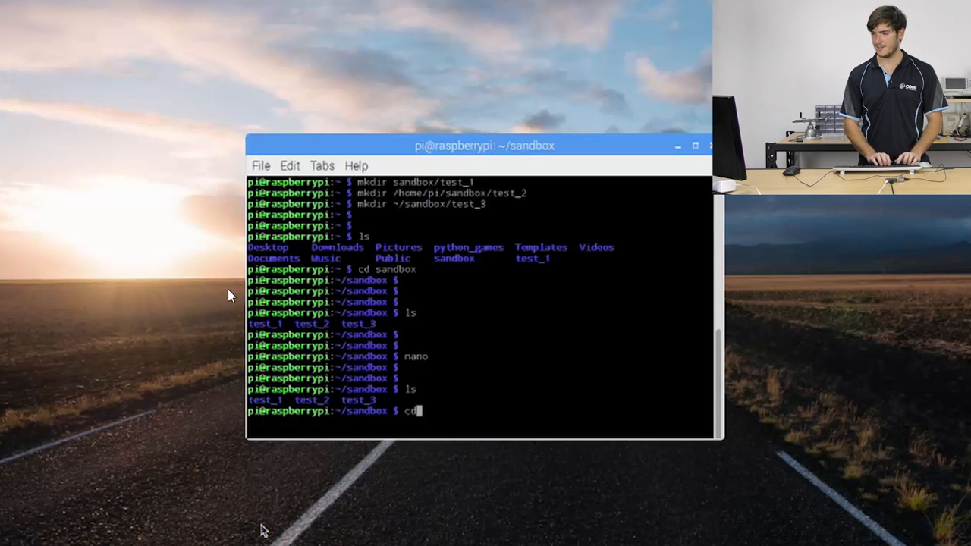
pyautogui.write('test')
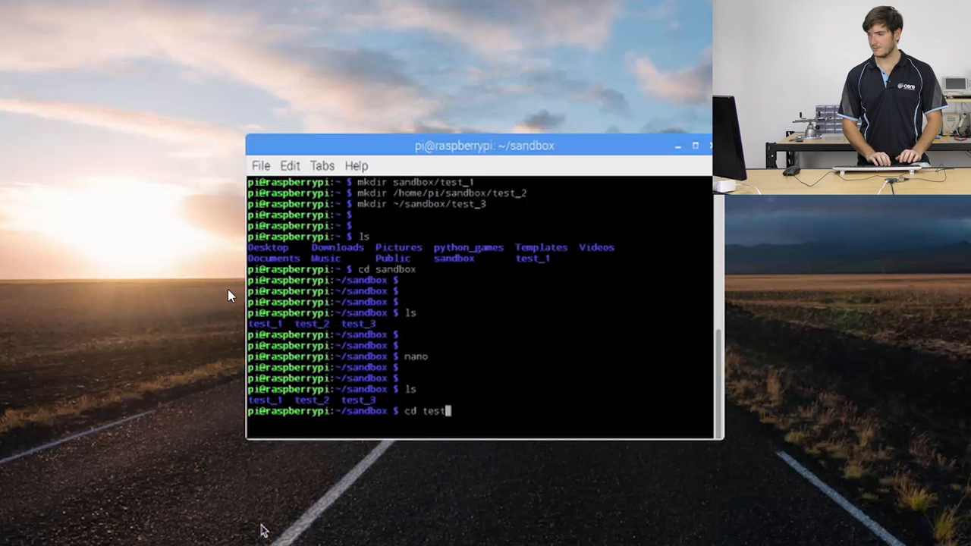
pyautogui.press('Return')
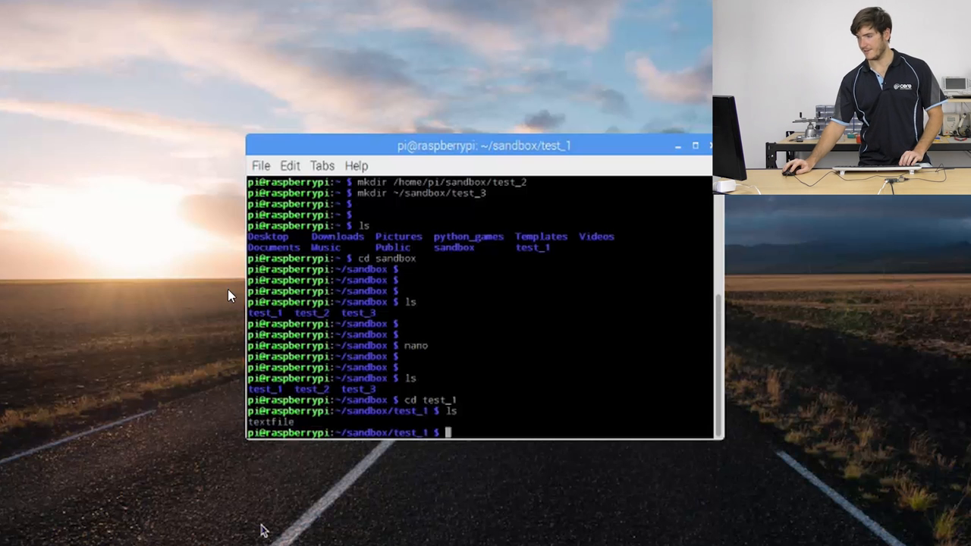
pyautogui.doubleClick(270, 422)
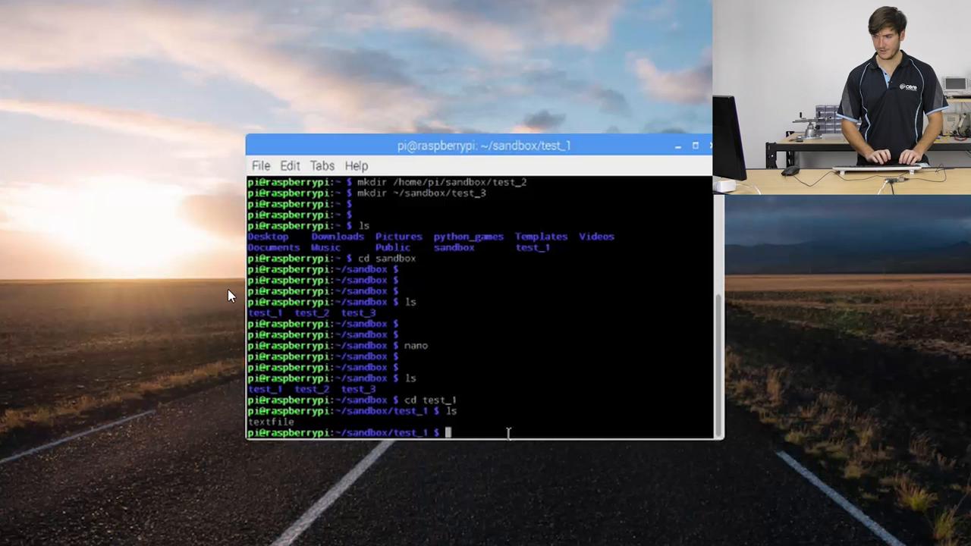
# Reopen textfile in nano to check it still reads Hello world!, then exit
pyautogui.write('nano tex')
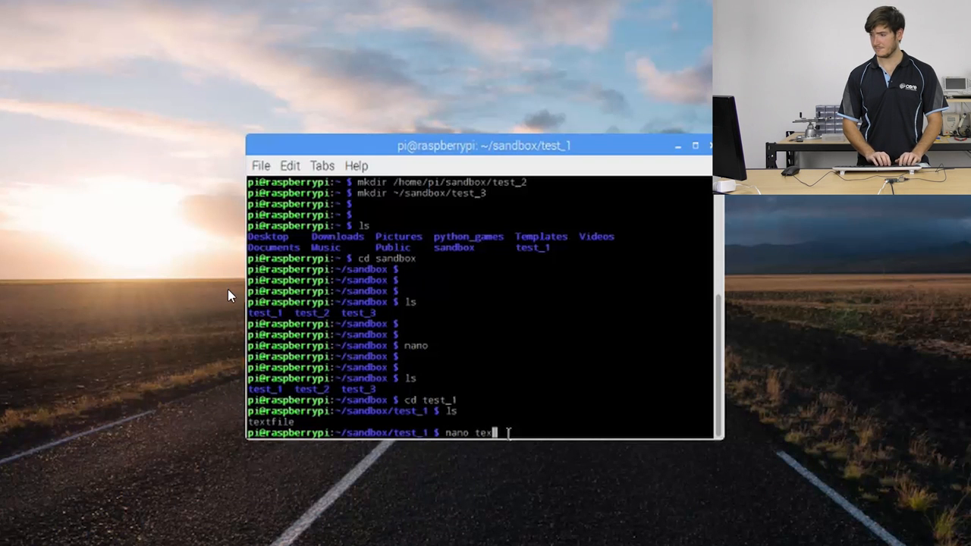
pyautogui.press('Return')
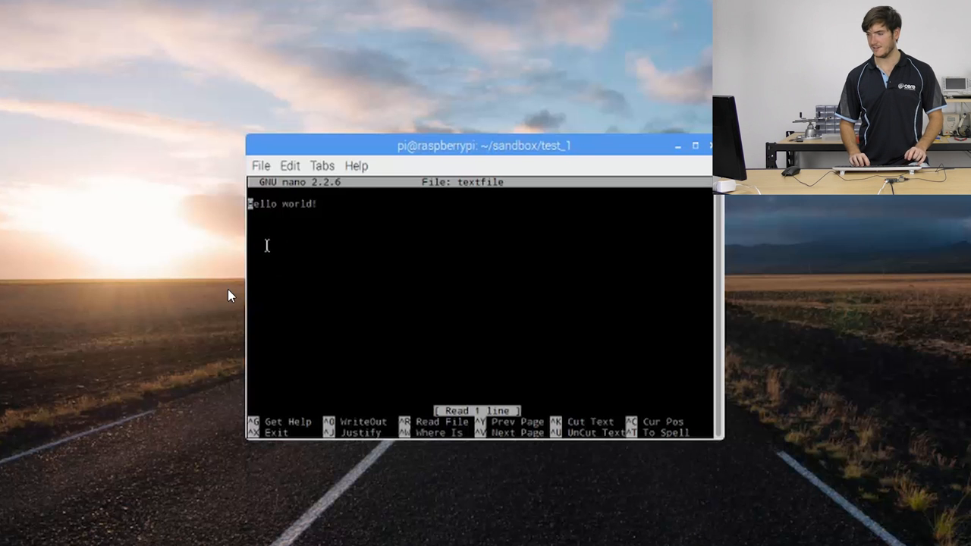
pyautogui.press('ctrl+x')
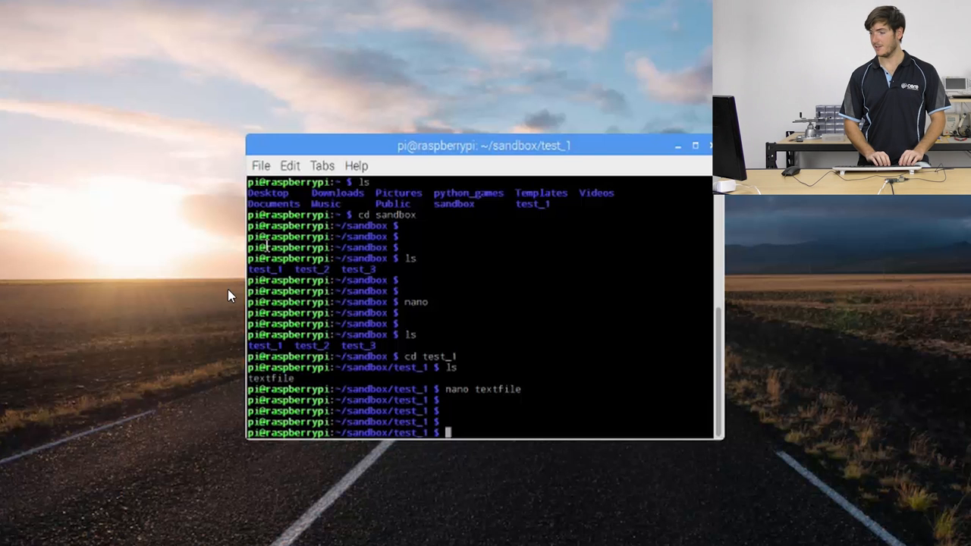
# Delete textfile with rm and list test_1 to confirm it is empty
pyautogui.write('r')
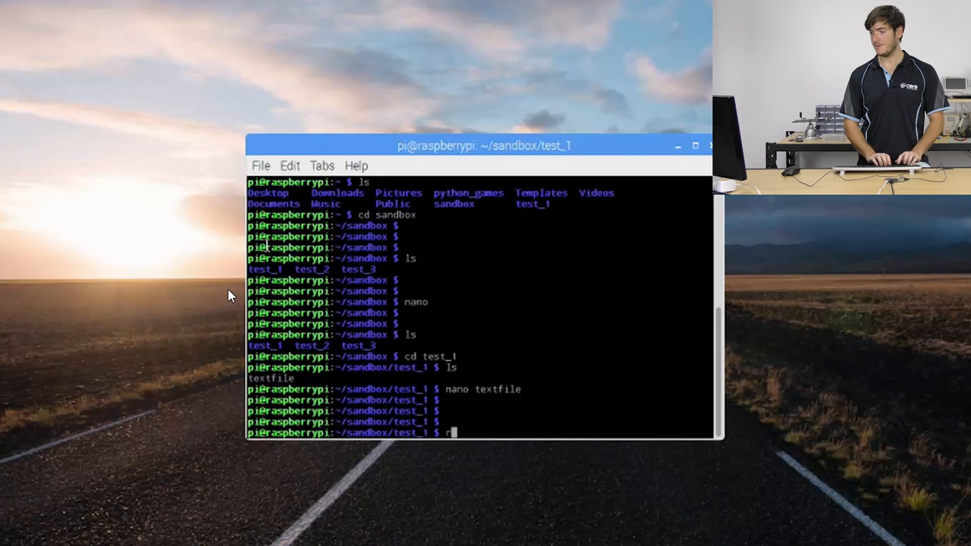
pyautogui.write('m textfile')
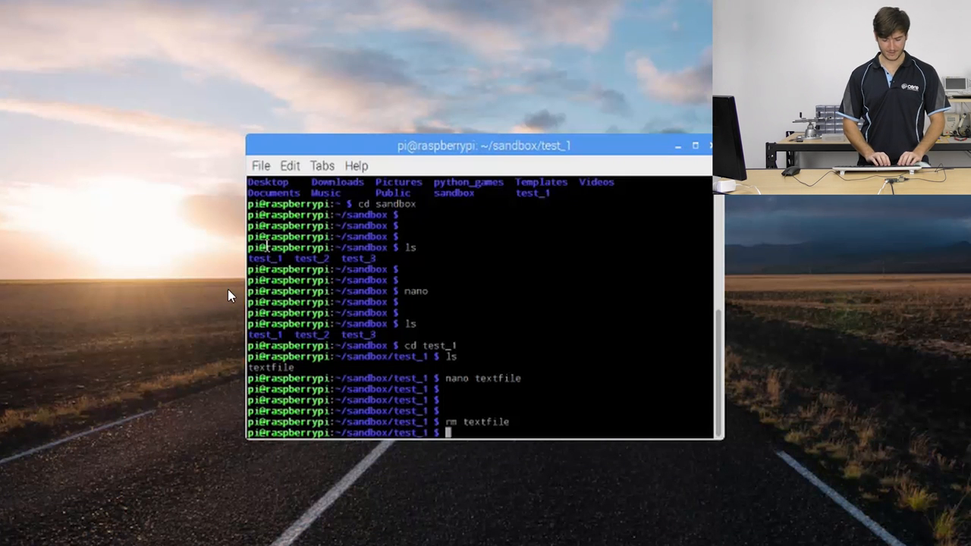
pyautogui.write('ls')
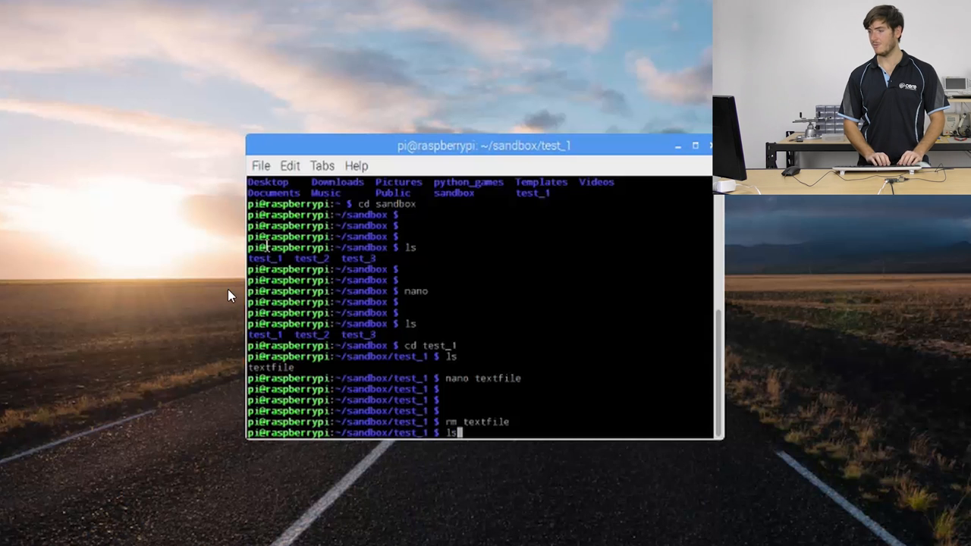
pyautogui.press('Return')
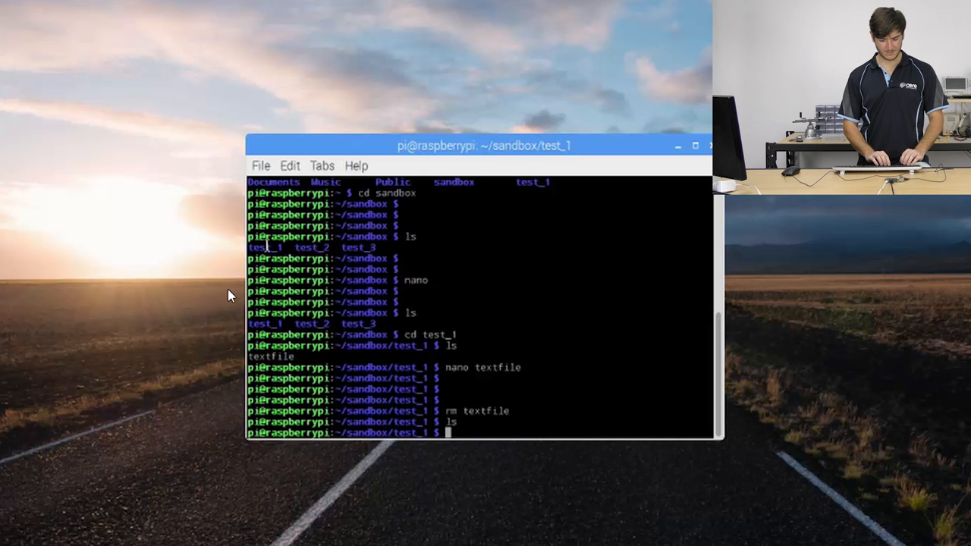
# Clear the terminal output
pyautogui.write('cler')
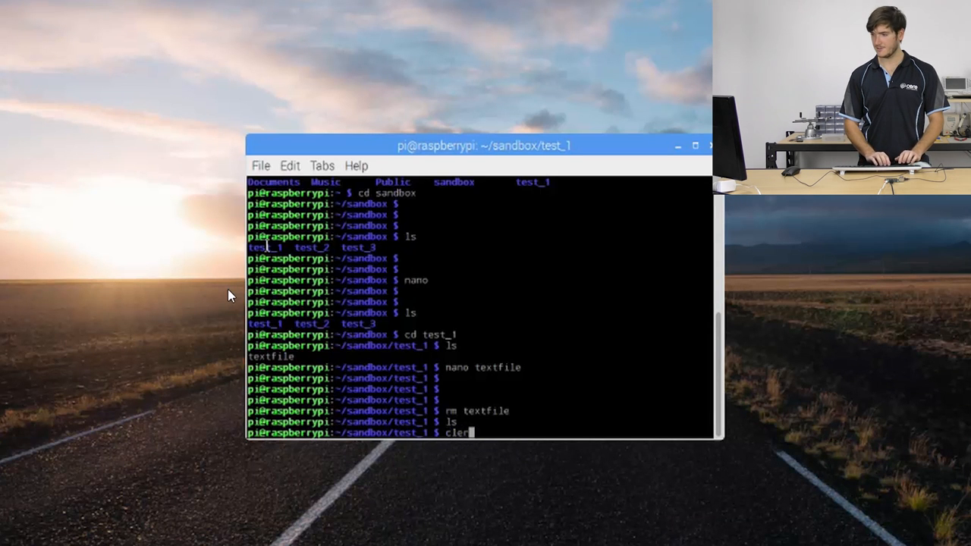
pyautogui.press('Return')
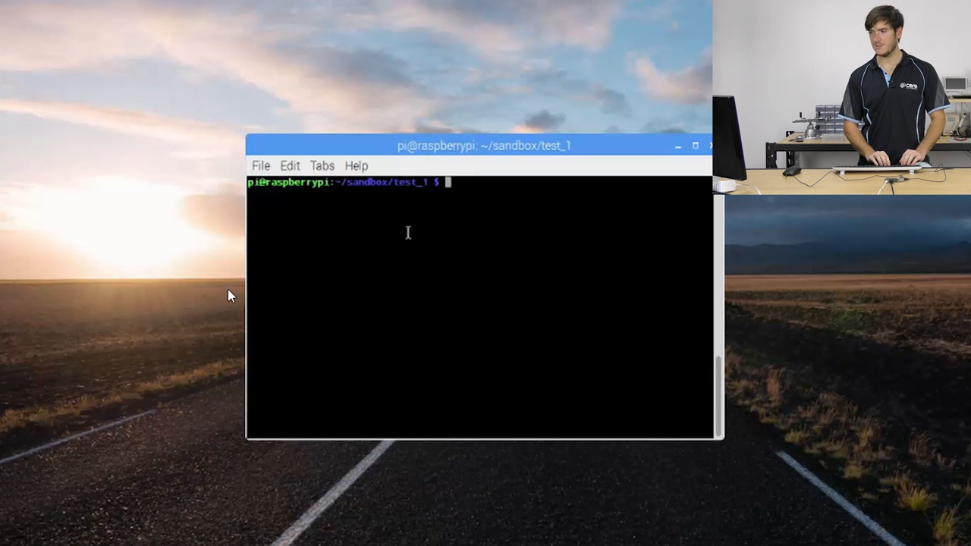
# Move up to sandbox with cd .. and list test_1, test_2 and test_3
pyautogui.write('cd')
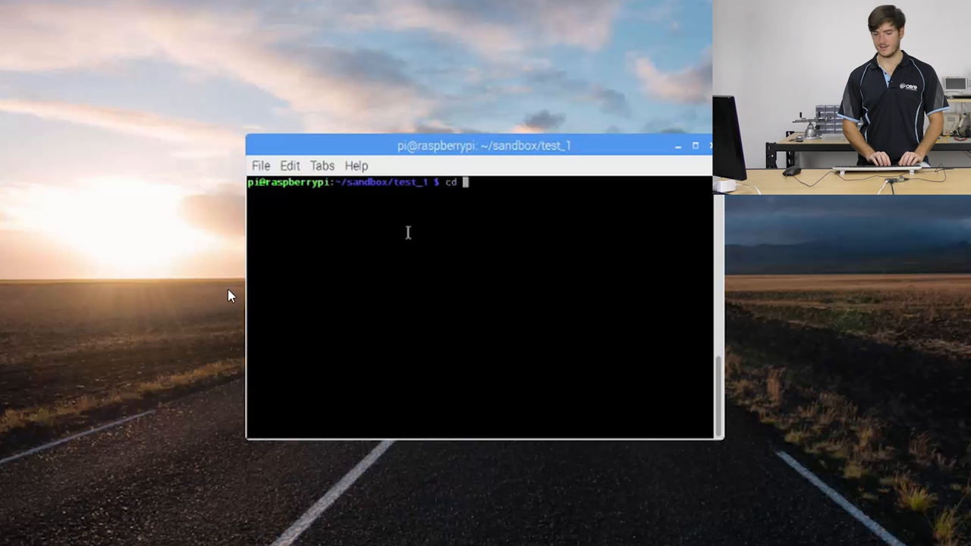
pyautogui.write('/')
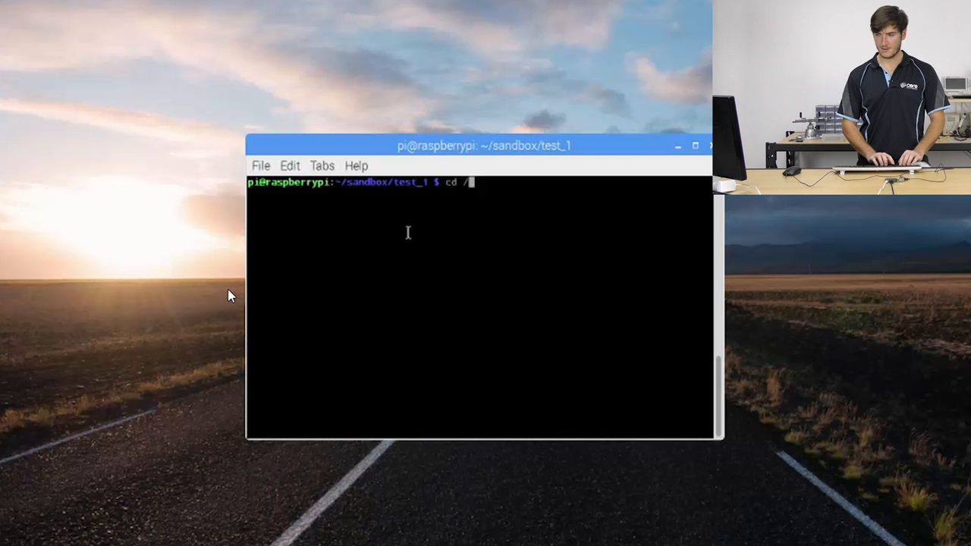
pyautogui.write('home/')
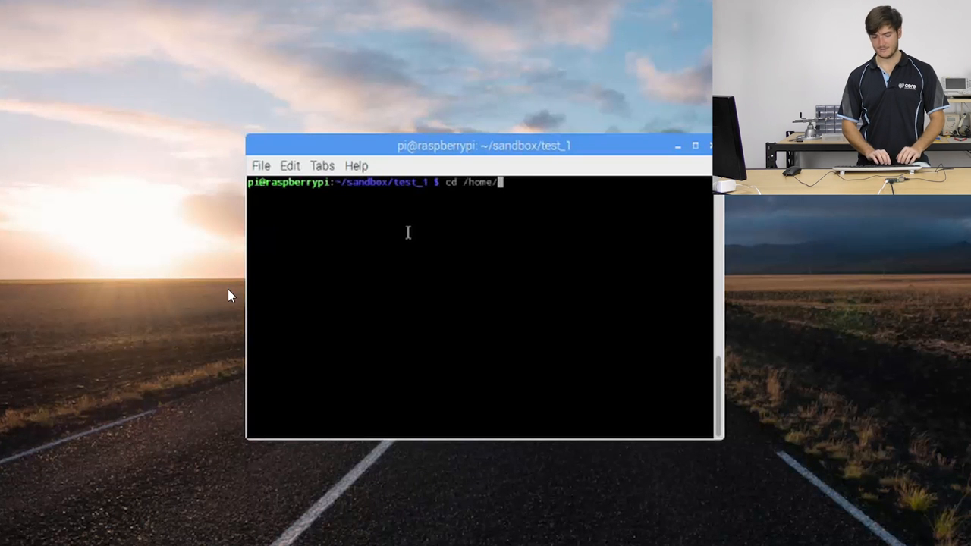
pyautogui.write('pi')
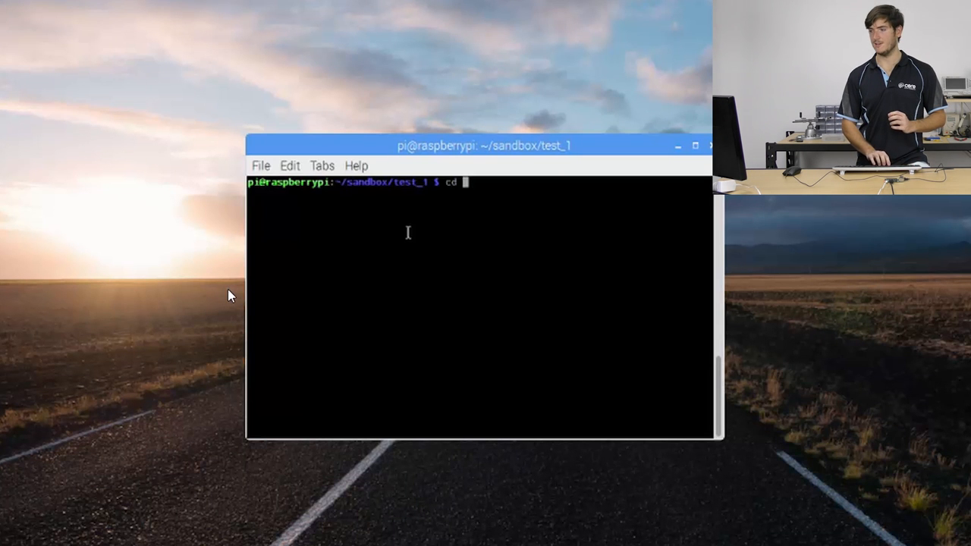
pyautogui.write('..')
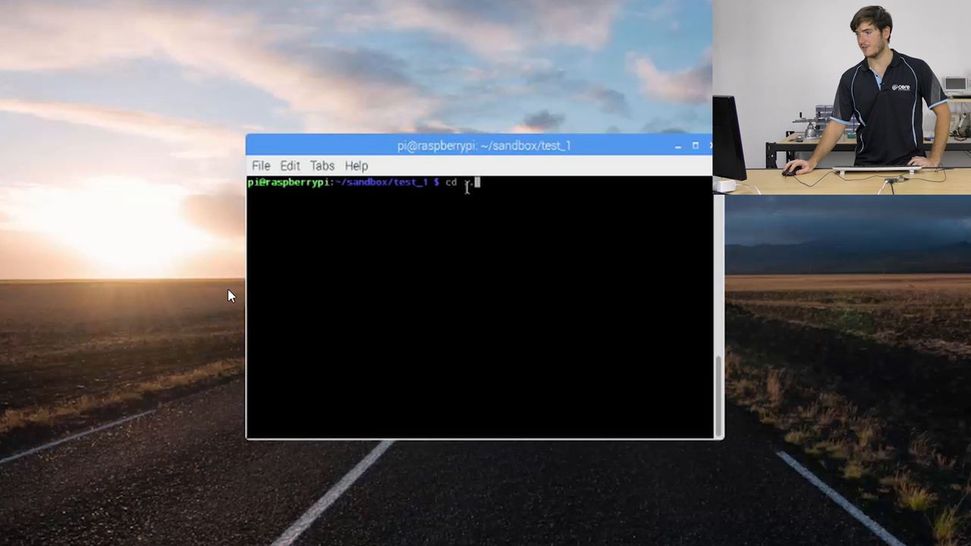
pyautogui.write('..')
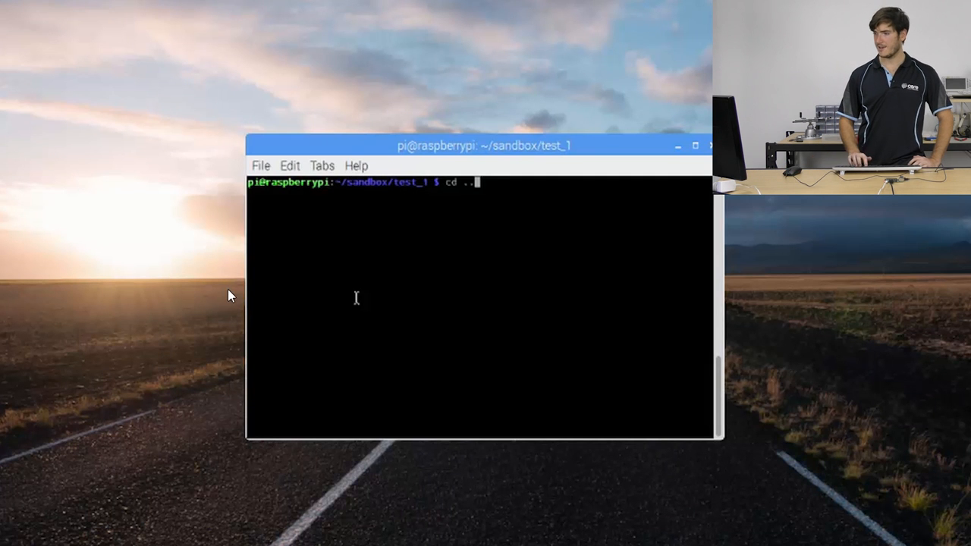
pyautogui.press('Return')
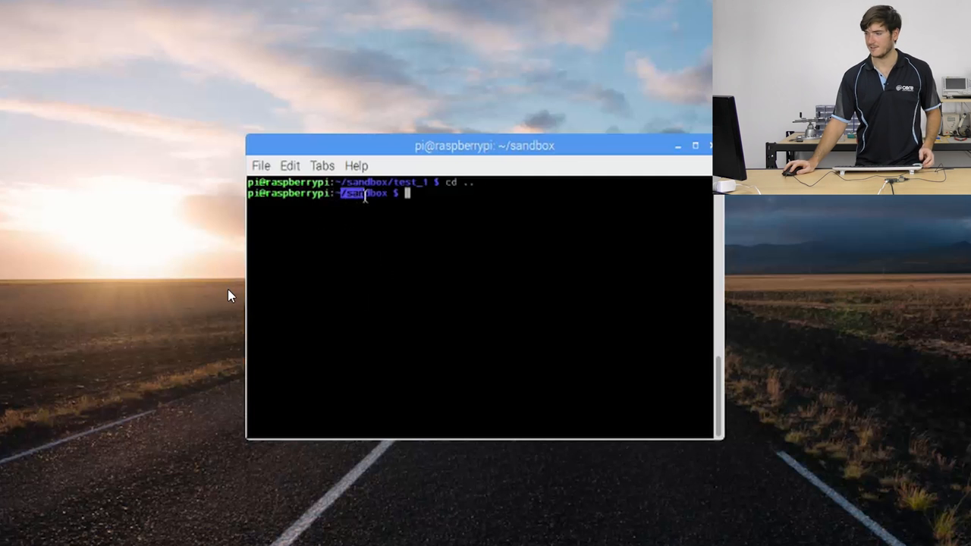
pyautogui.write('ls')
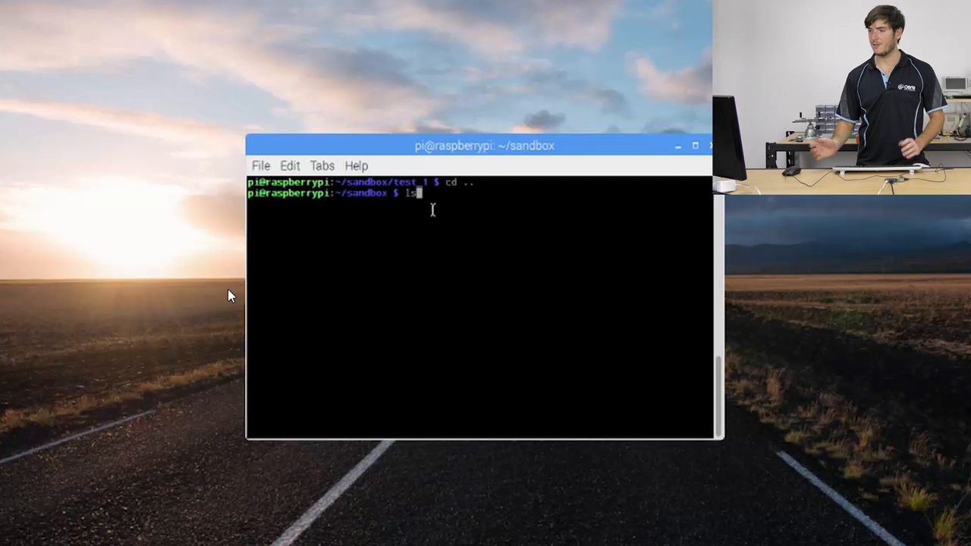
pyautogui.press('Return')
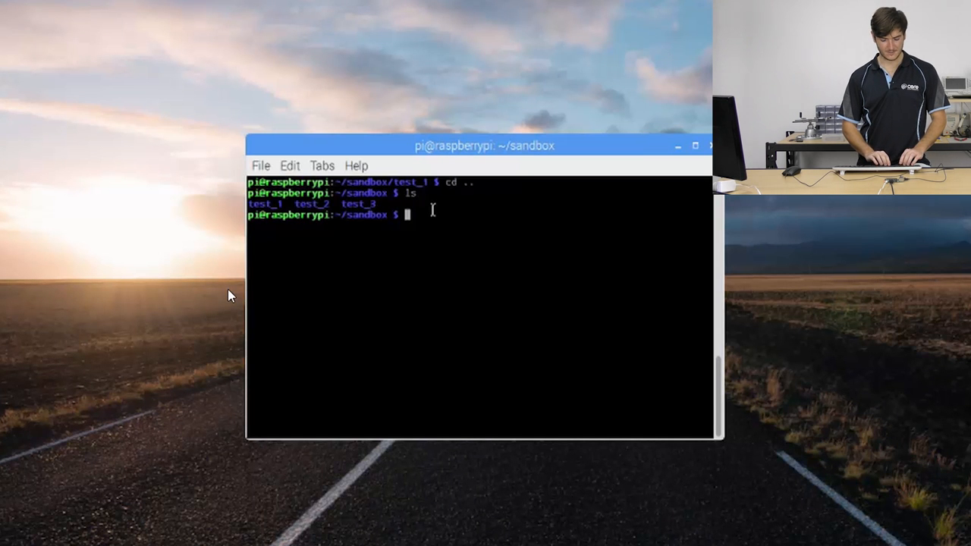
# Attempt rm test_1, which is refused because test_1 is a directory
pyautogui.write('r')
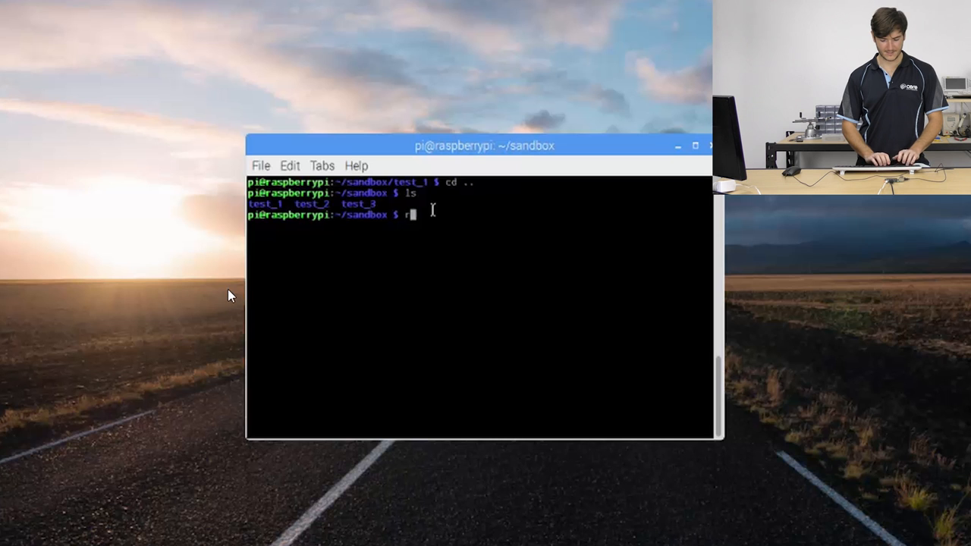
pyautogui.write('m test_1')
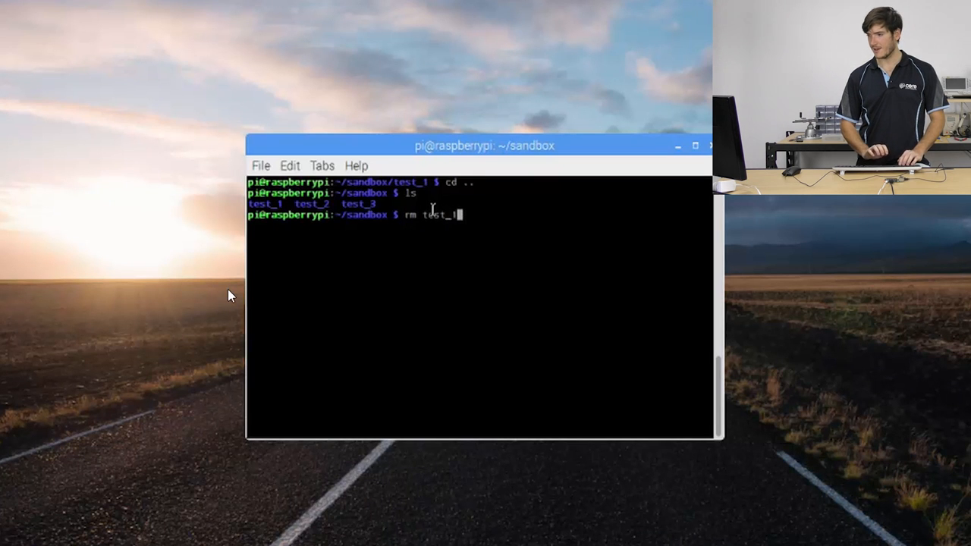
pyautogui.press('Return')
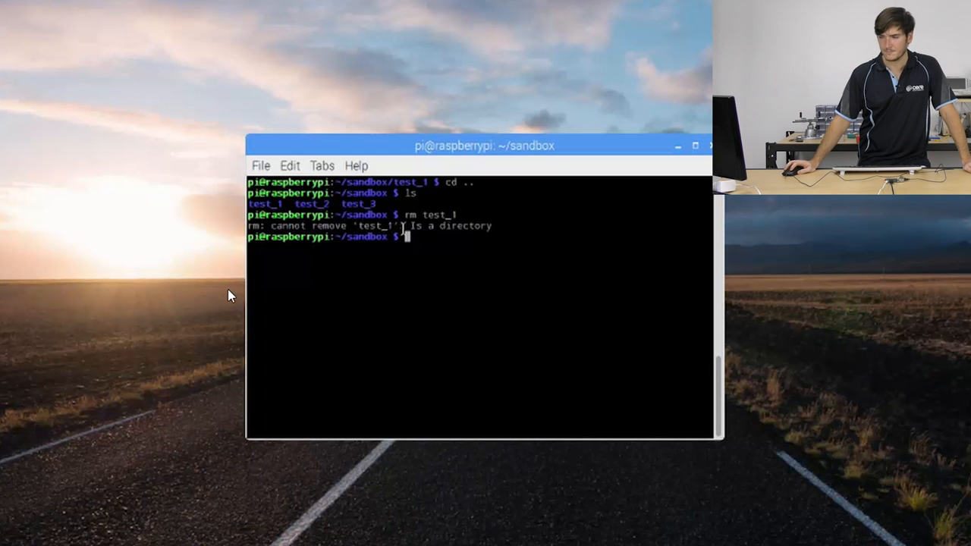
pyautogui.moveTo(450, 279)
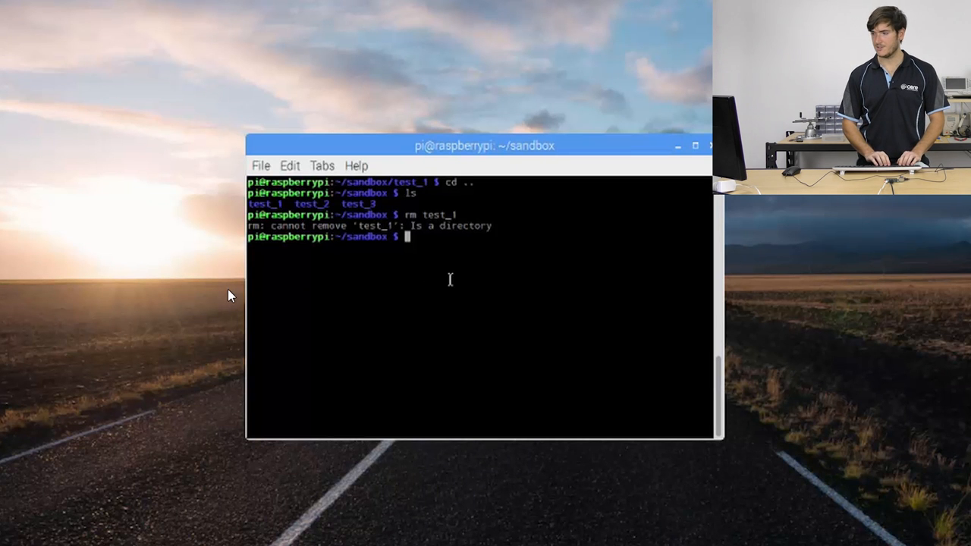
# Remove test_1 with rm -r so only test_2 and test_3 remain listed
pyautogui.write('rm')
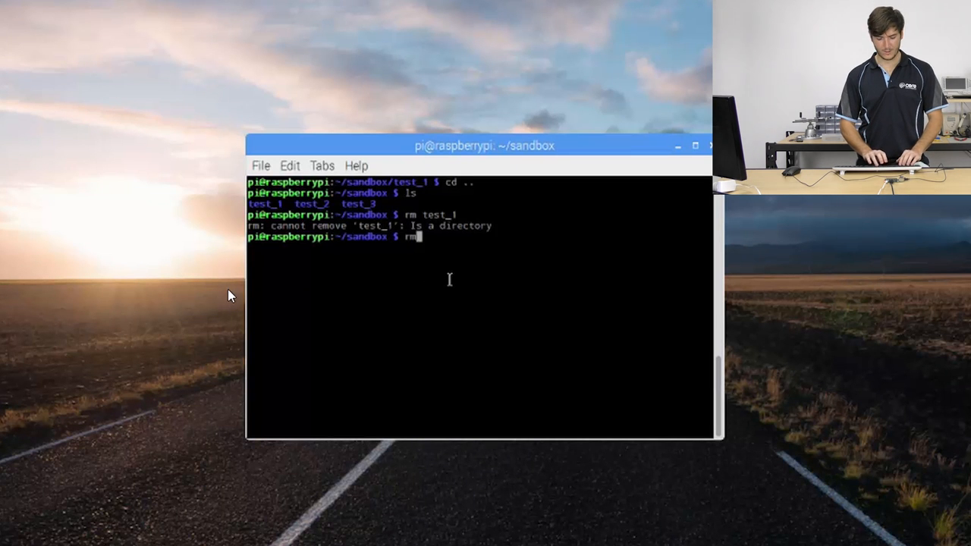
pyautogui.write('-')
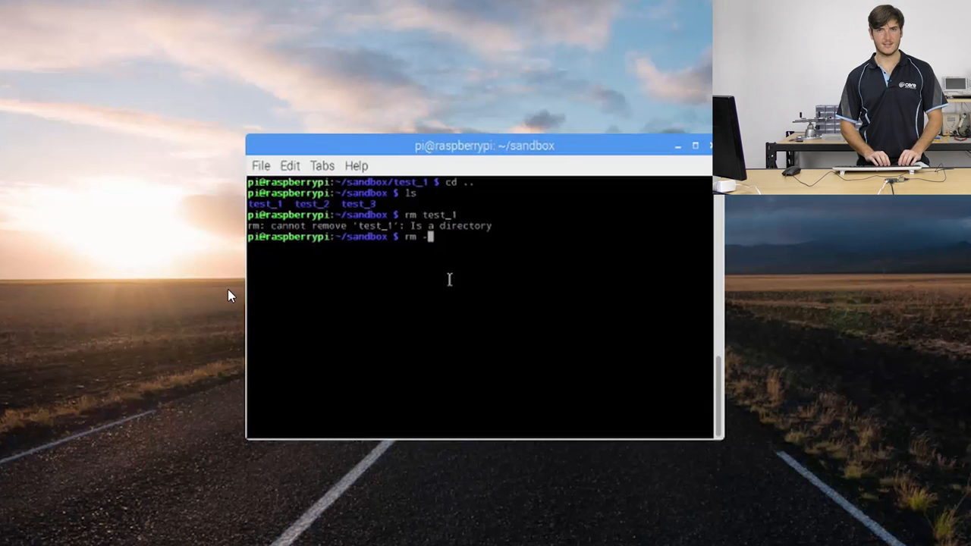
pyautogui.write('r')
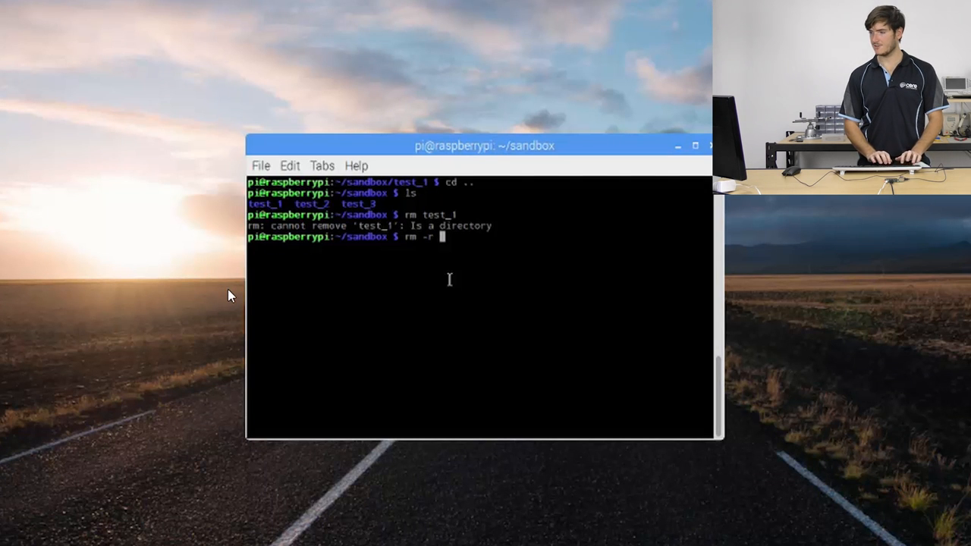
pyautogui.press('Return')
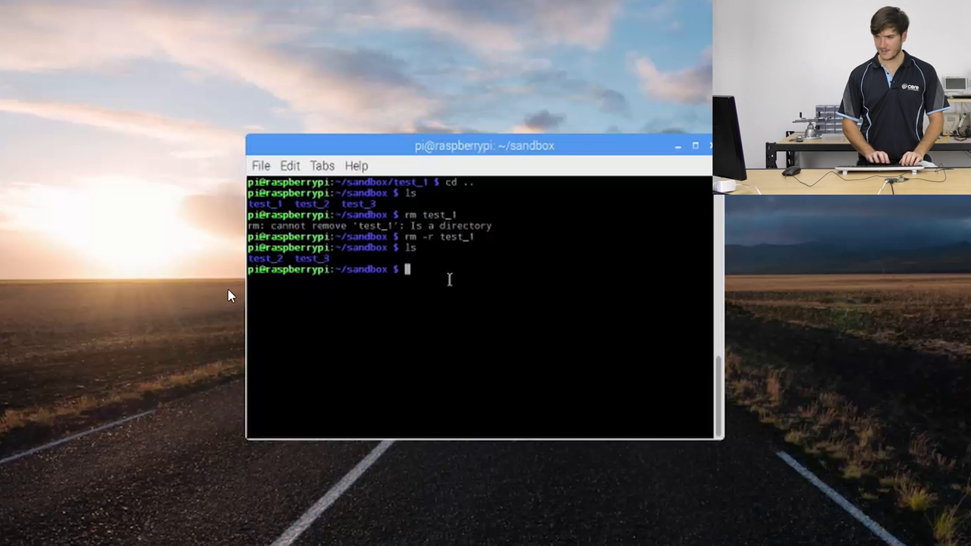
# Delete all remaining directories at once with rm -r test*, leaving sandbox empty
pyautogui.write('rm')
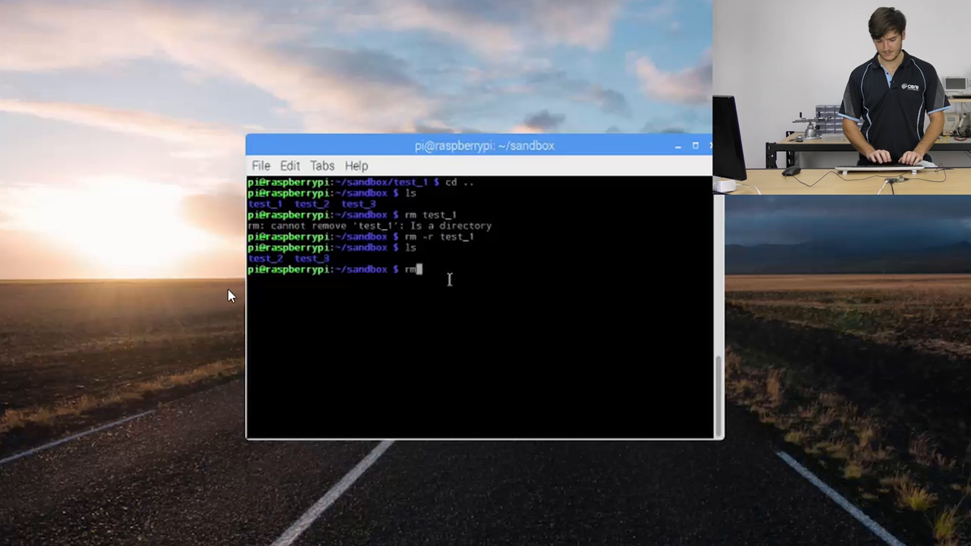
pyautogui.write('-r')
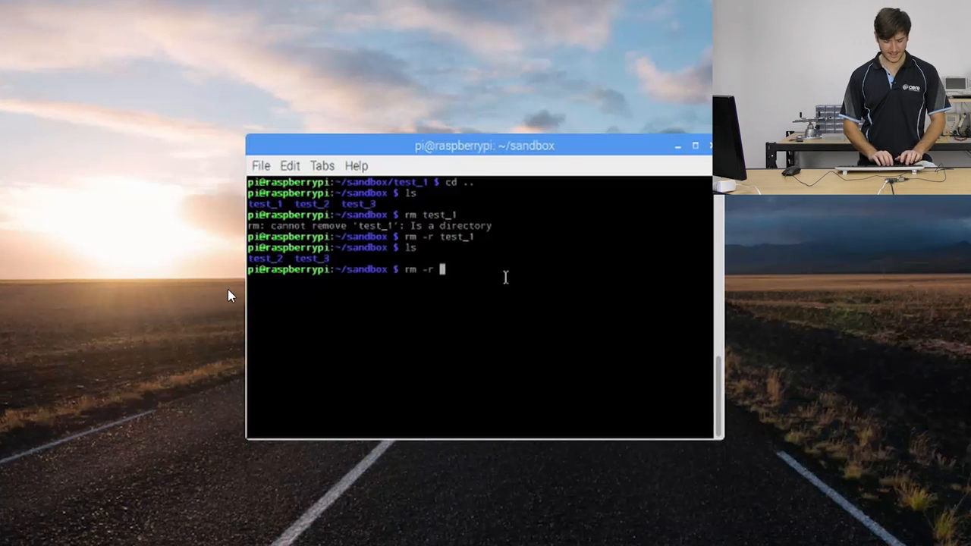
pyautogui.write('test')
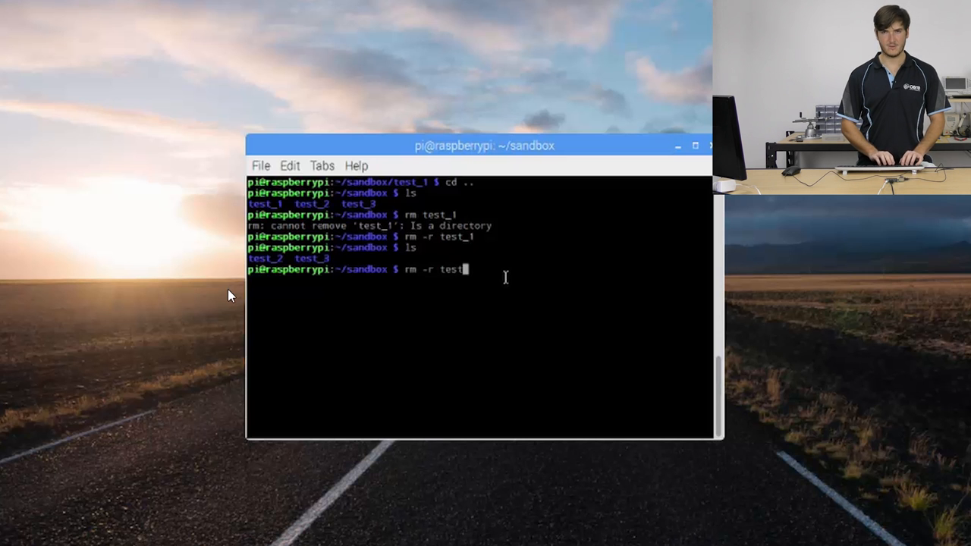
pyautogui.write('*')
pyautogui.write('ls')
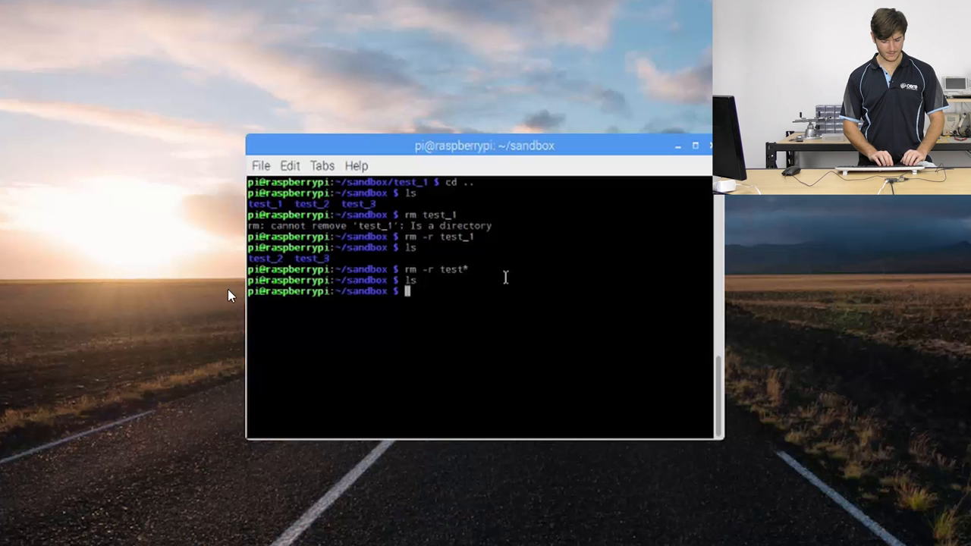
# Clear the terminal screen back to a fresh sandbox prompt
pyautogui.write('clear')
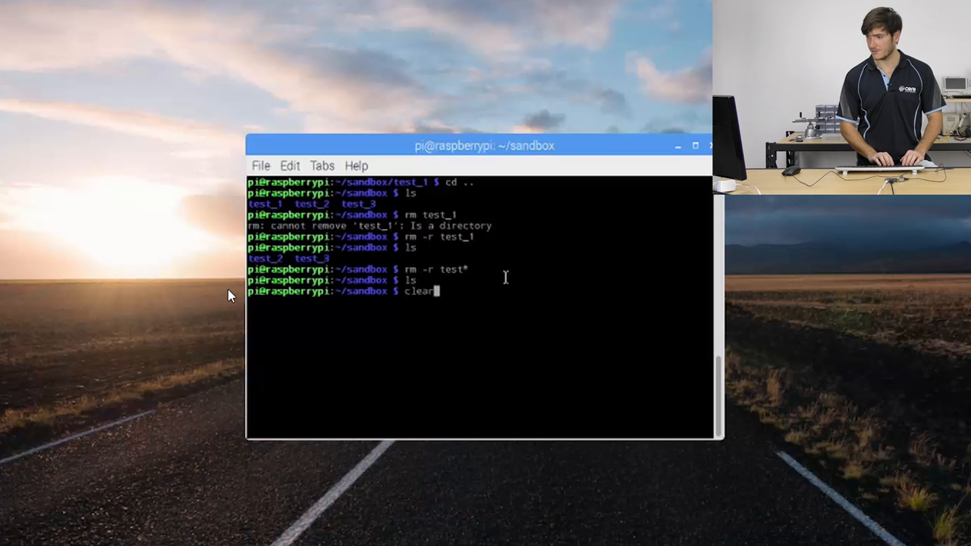
pyautogui.press('Return')
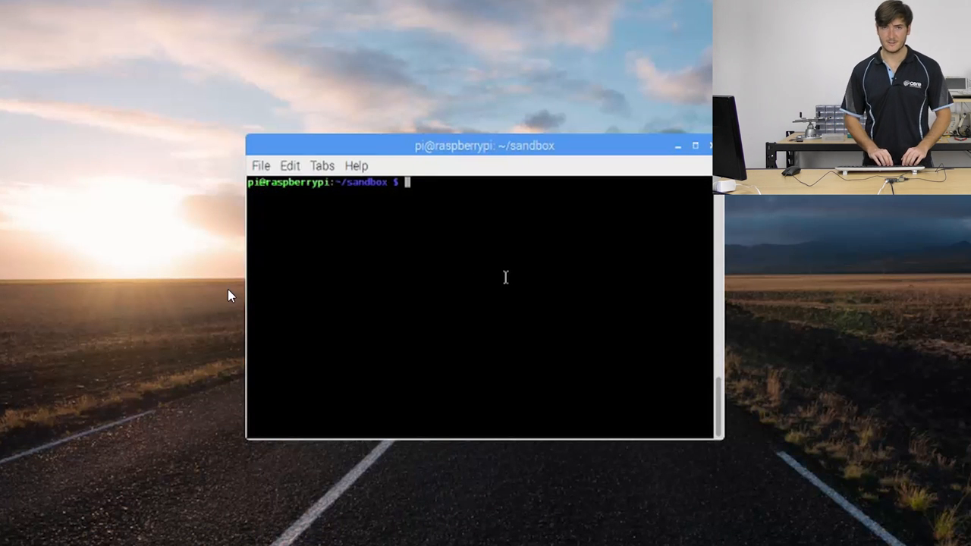